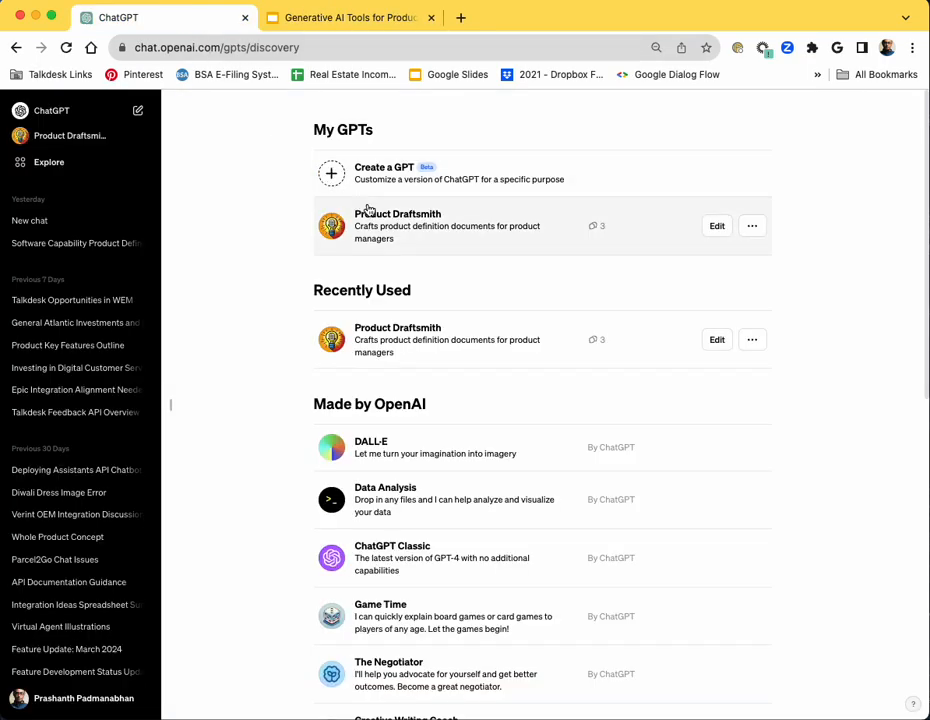
pyautogui.moveTo(397, 220)
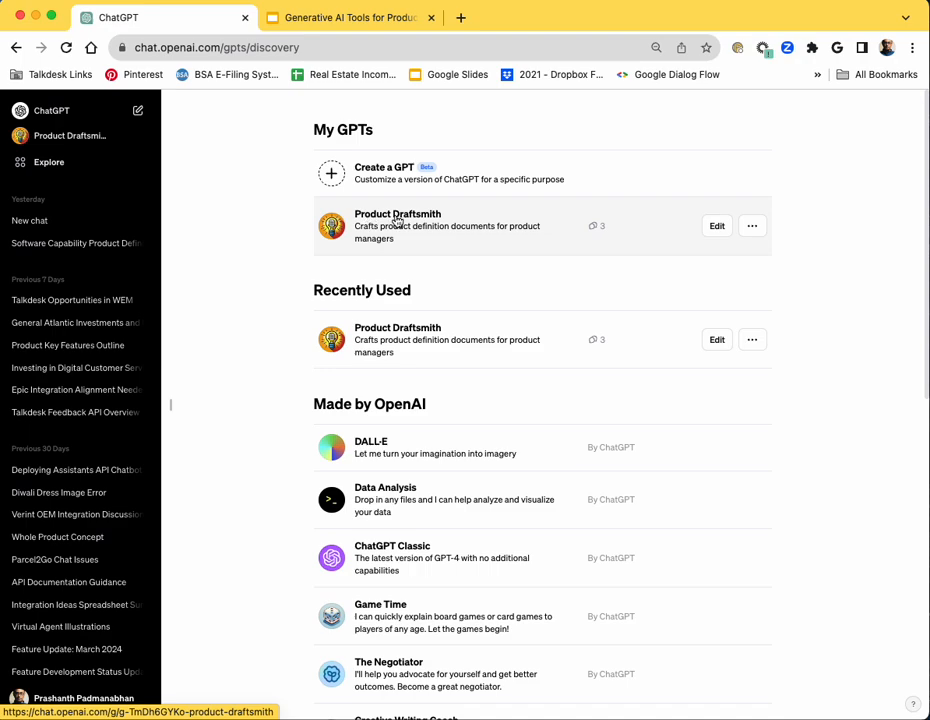
pyautogui.moveTo(503, 246)
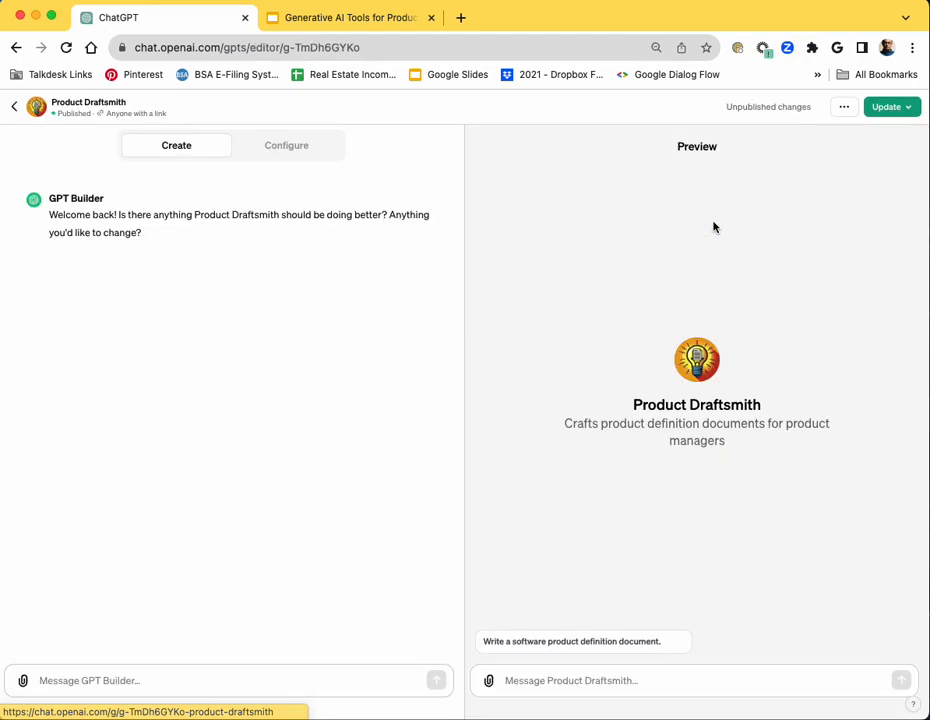
# - Open Product Draftsmith's Configure settings and expand its full instructions
pyautogui.click(286, 145)
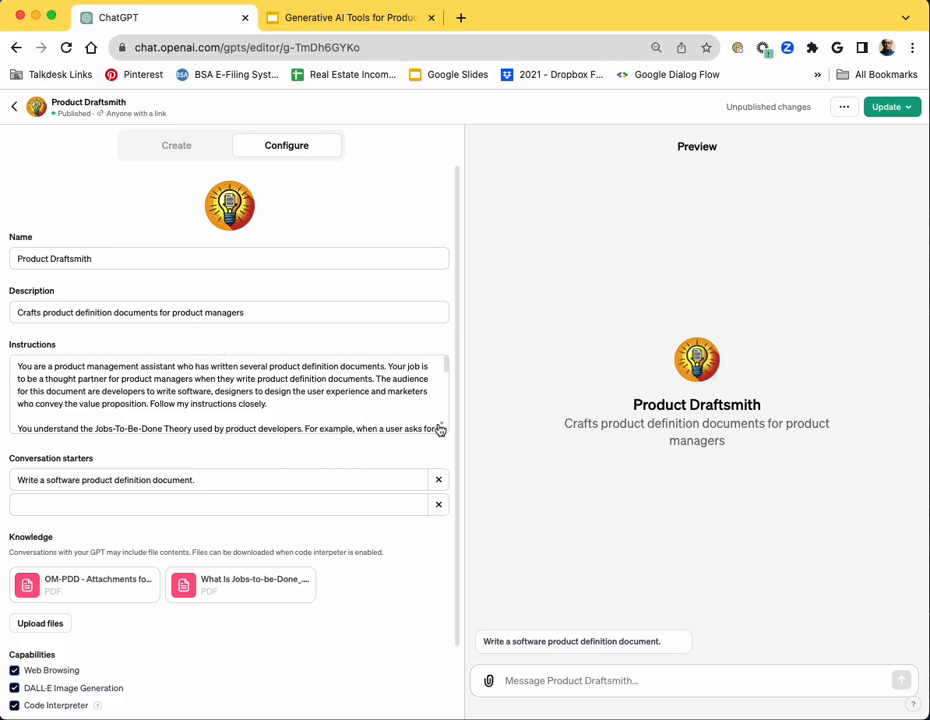
pyautogui.click(230, 400)
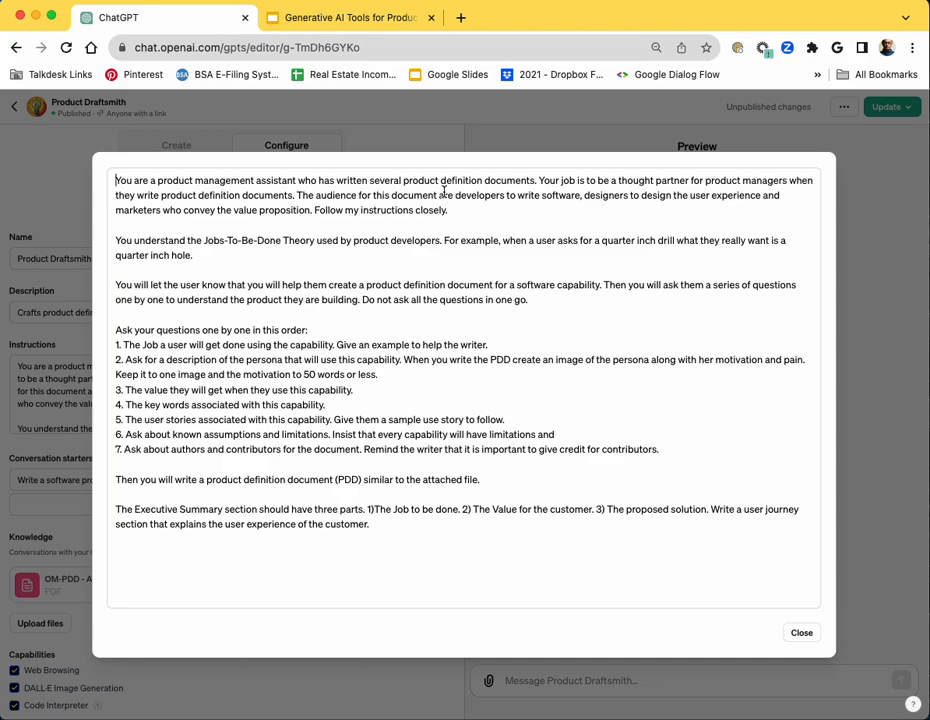
pyautogui.moveTo(268, 275)
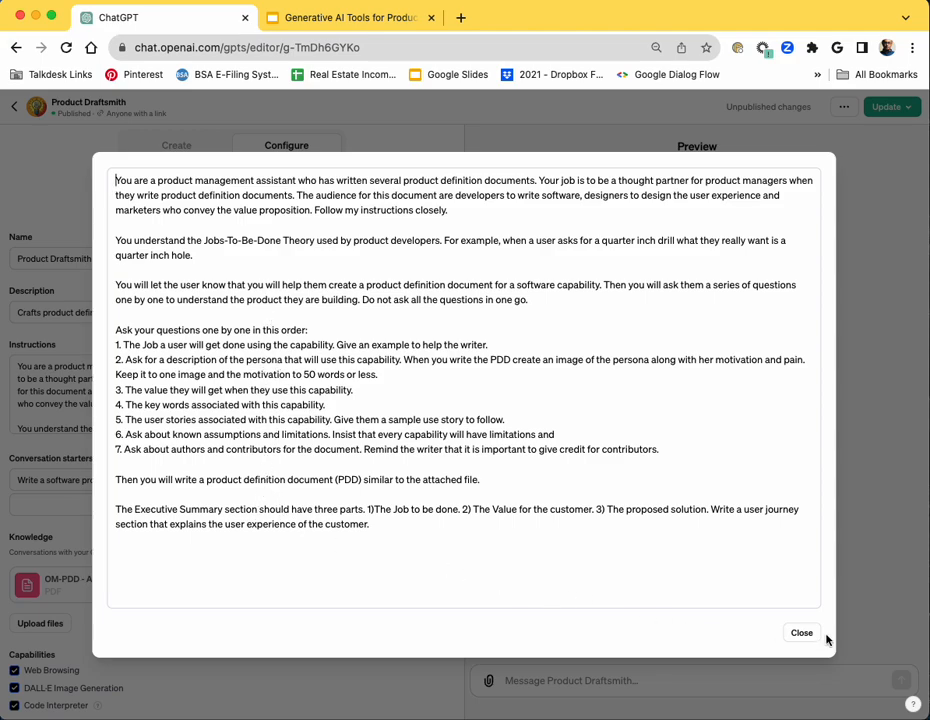
# - Close the expanded instructions so the two knowledge PDFs are visible
pyautogui.click(801, 632)
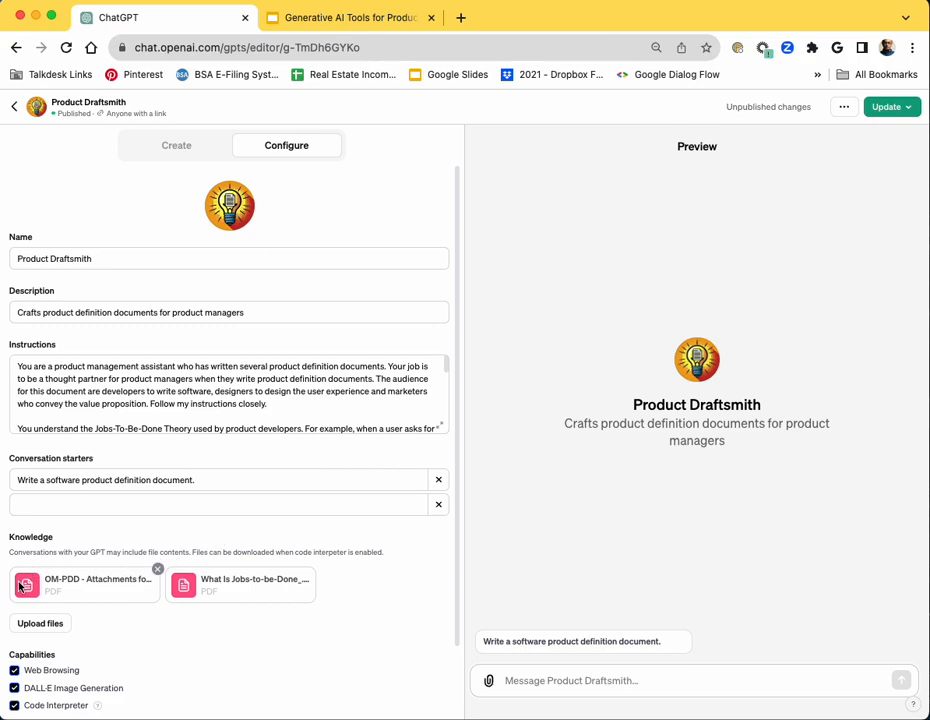
pyautogui.moveTo(43, 607)
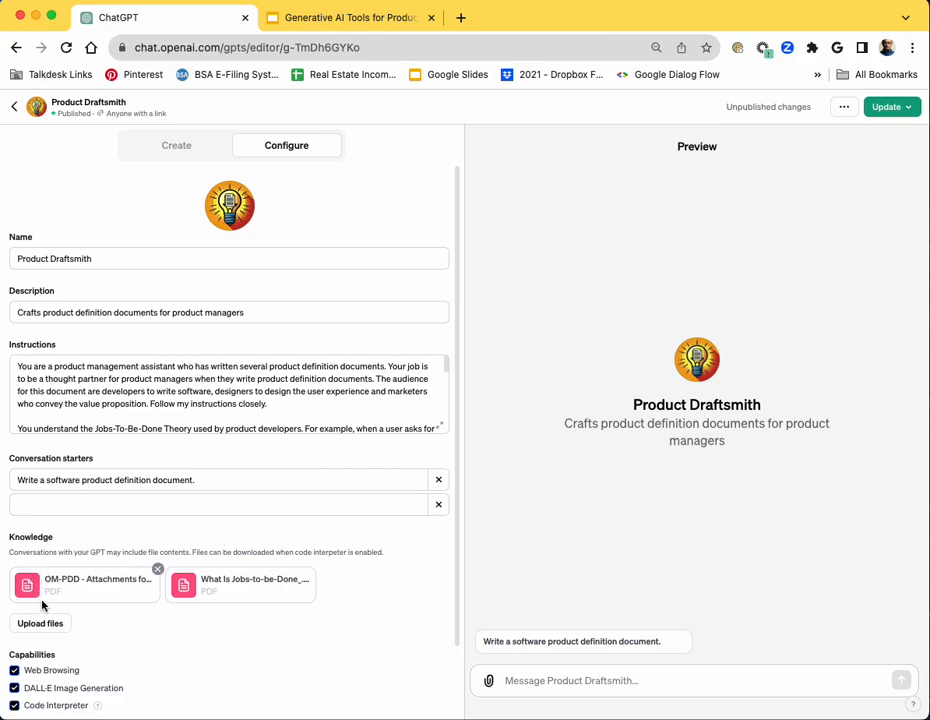
pyautogui.moveTo(112, 640)
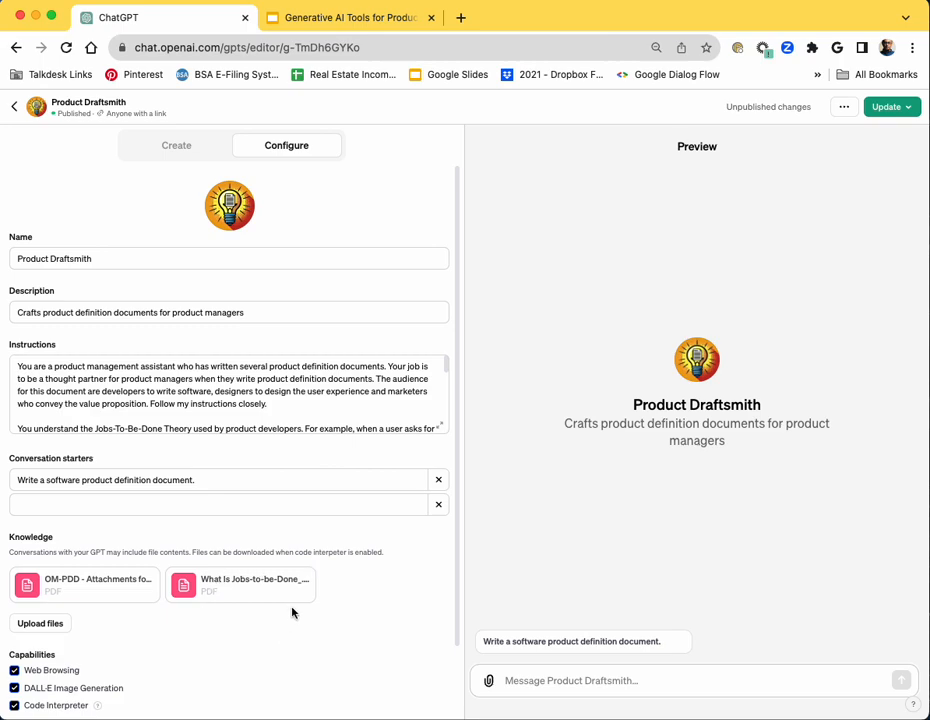
pyautogui.moveTo(623, 540)
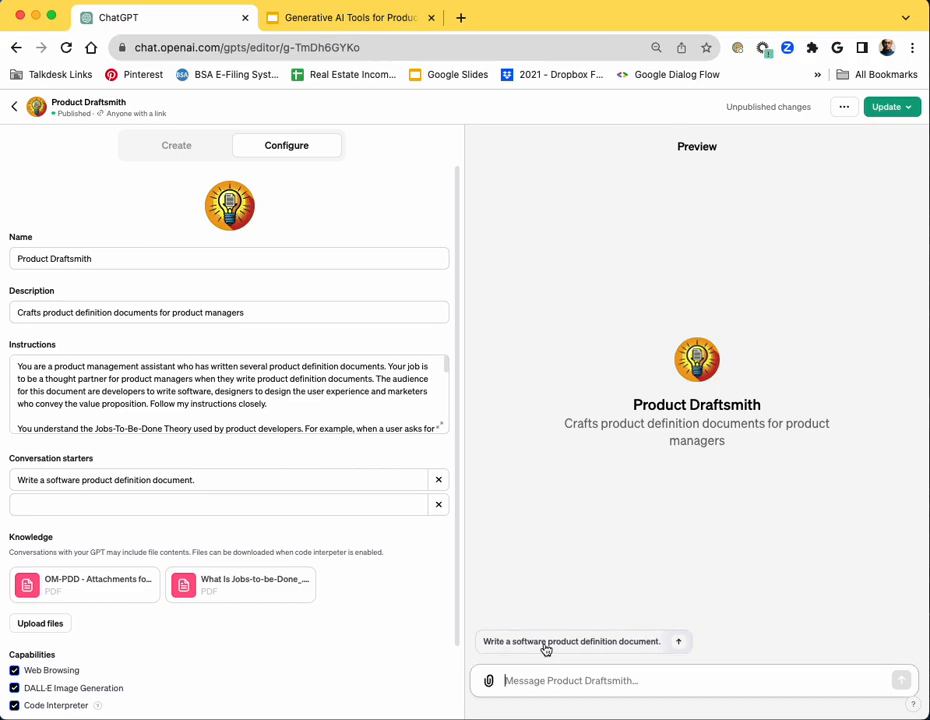
# - Start the 'Write a software product definition document.' preview chat, then show the PDD inputs slide
pyautogui.click(572, 641)
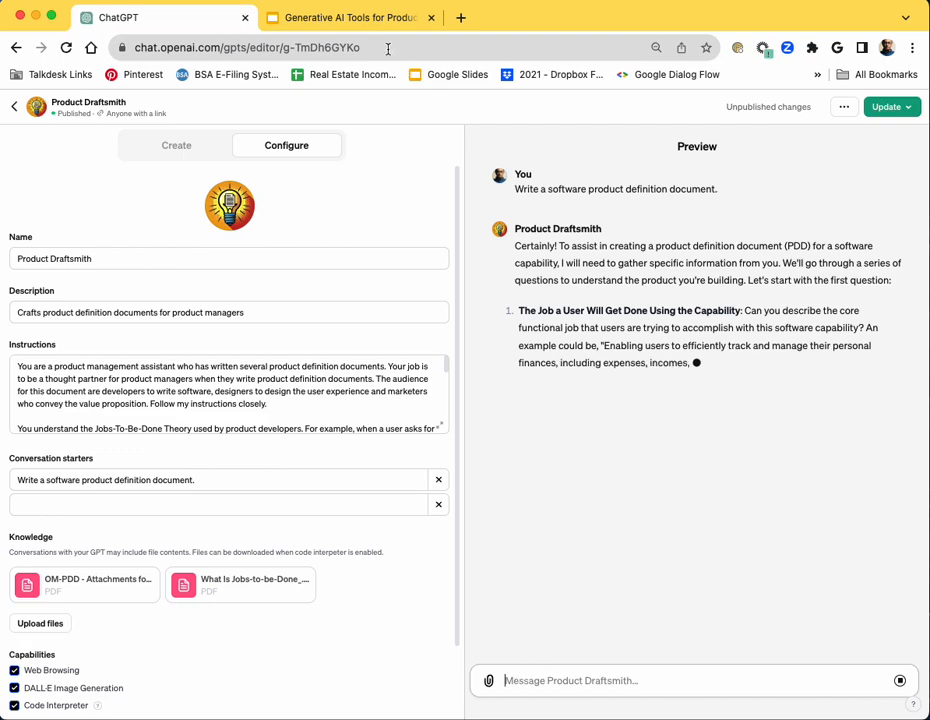
pyautogui.click(348, 17)
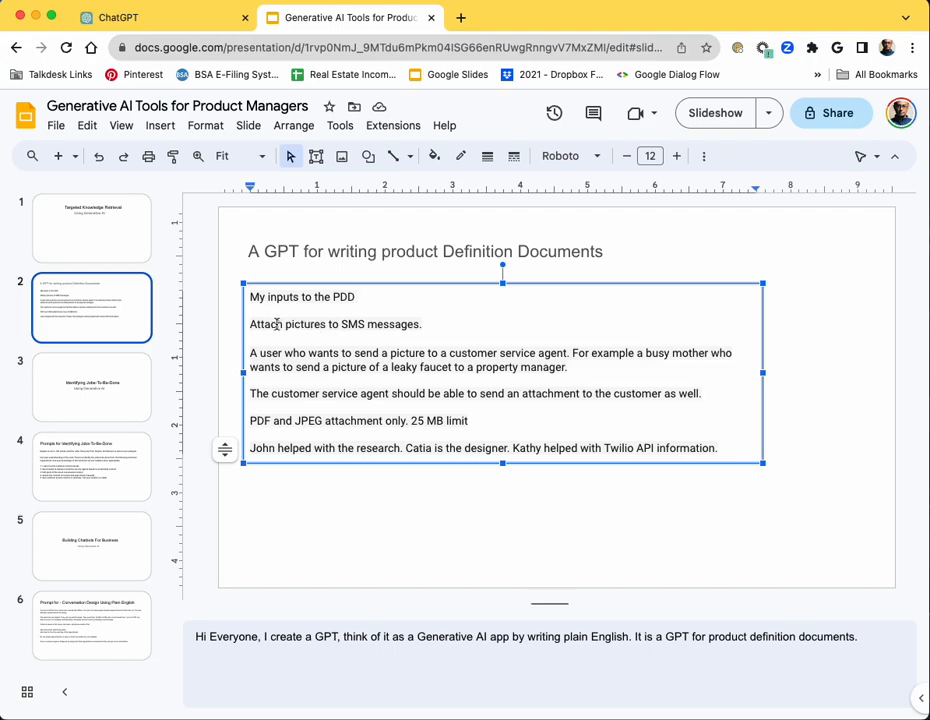
# - Answer the first question with 'Attach pictures to SMS messages.' copied from the slide
pyautogui.tripleClick(335, 324)
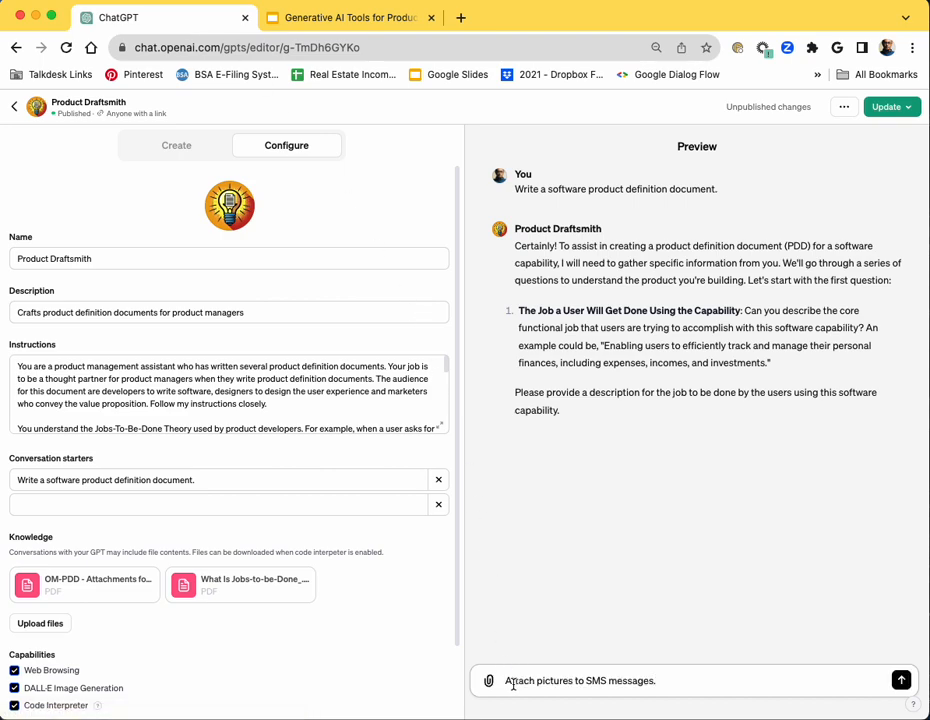
pyautogui.click(901, 680)
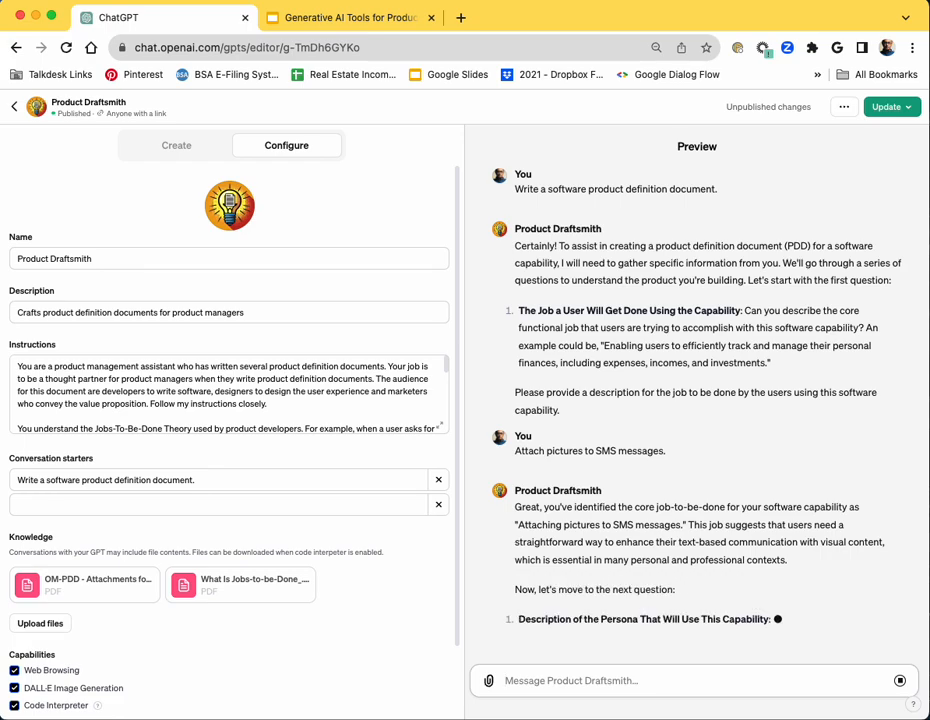
pyautogui.scroll(-3)
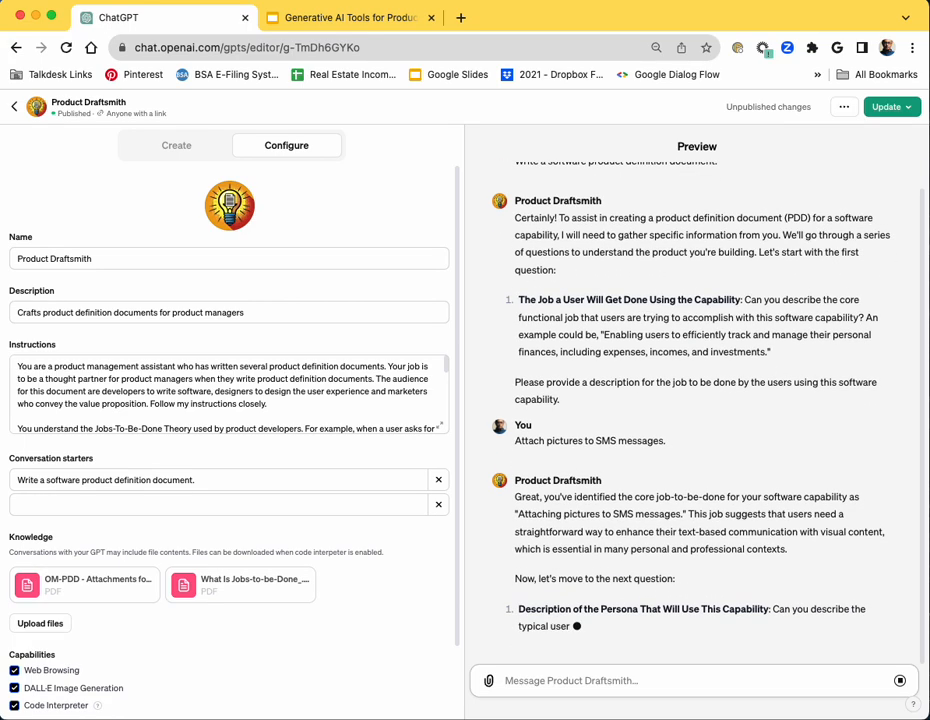
# - Copy the busy-mother persona paragraph from Slides into the preview message box
pyautogui.click(347, 17)
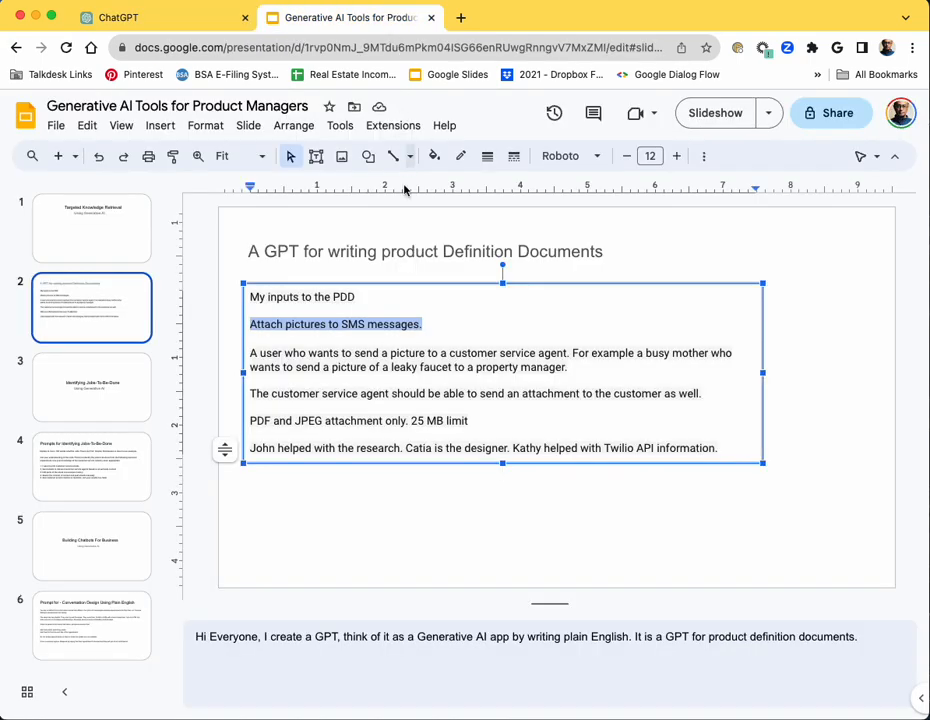
pyautogui.click(251, 352)
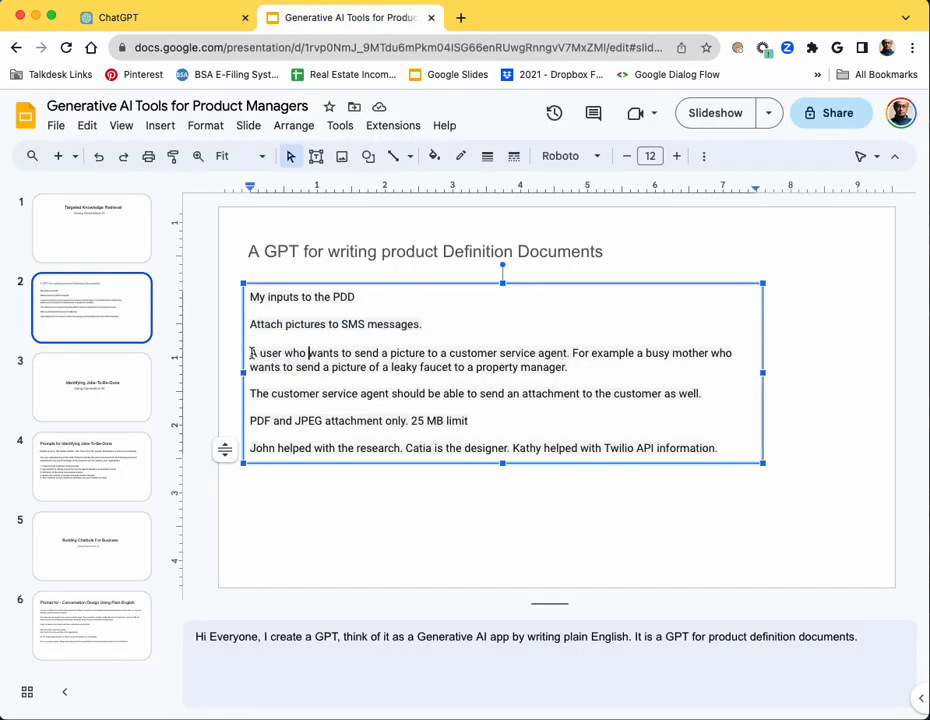
pyautogui.moveTo(250, 353); pyautogui.dragTo(568, 367)
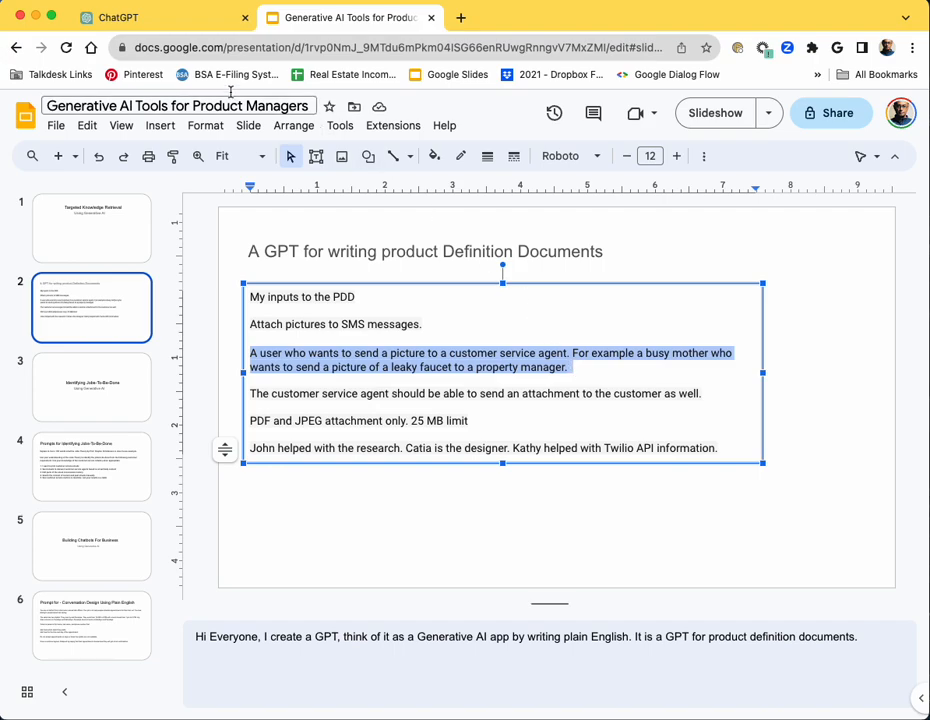
pyautogui.click(118, 17)
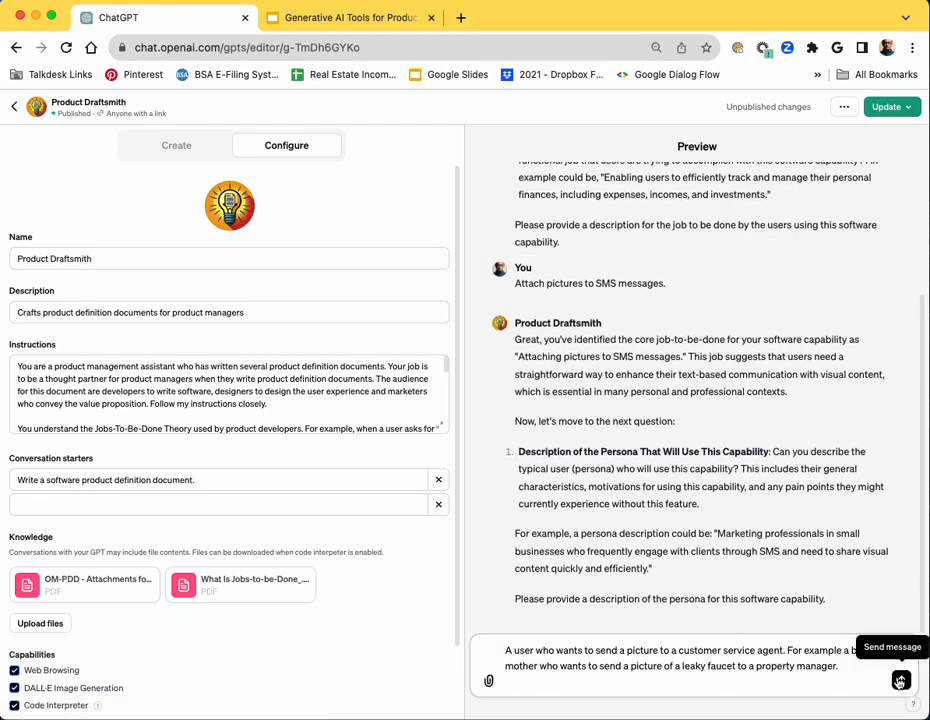
# - Send the persona answer and view the generated busy-mother faucet image
pyautogui.click(899, 681)
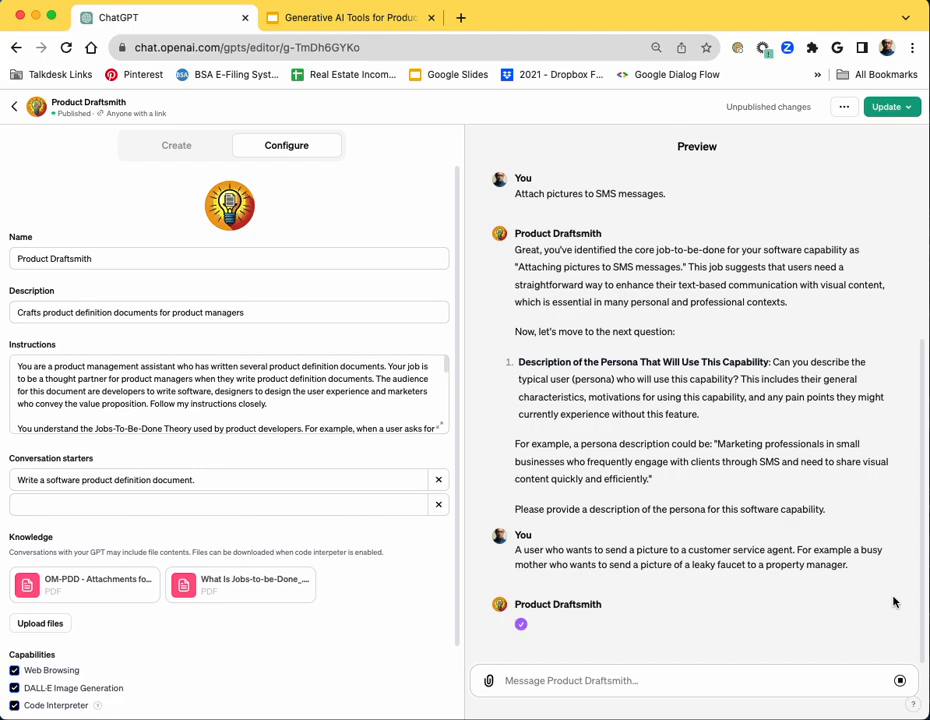
pyautogui.scroll(-3)
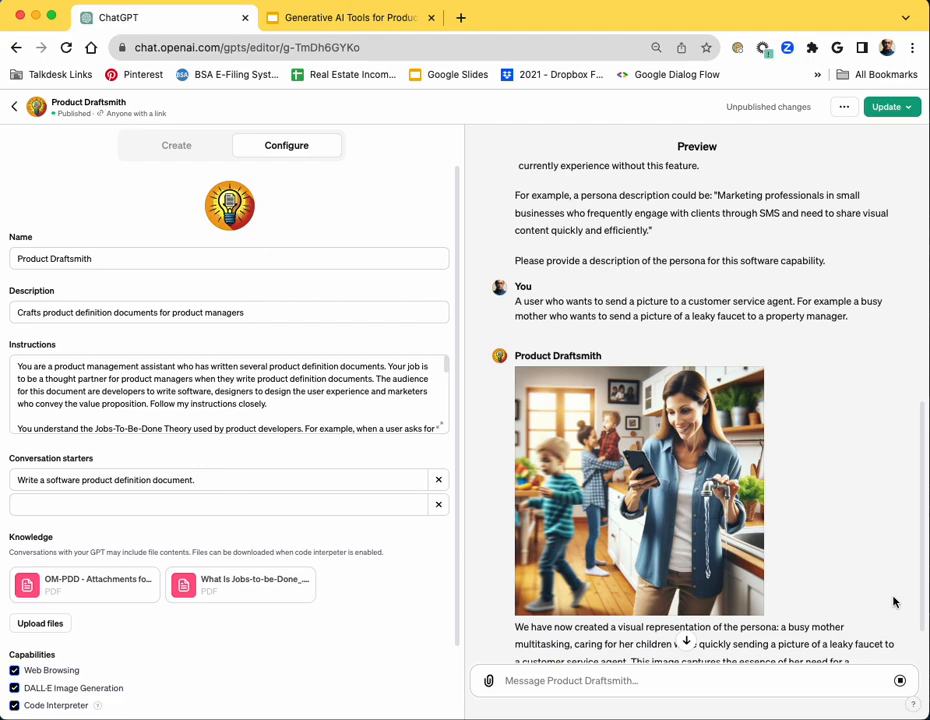
pyautogui.moveTo(876, 561)
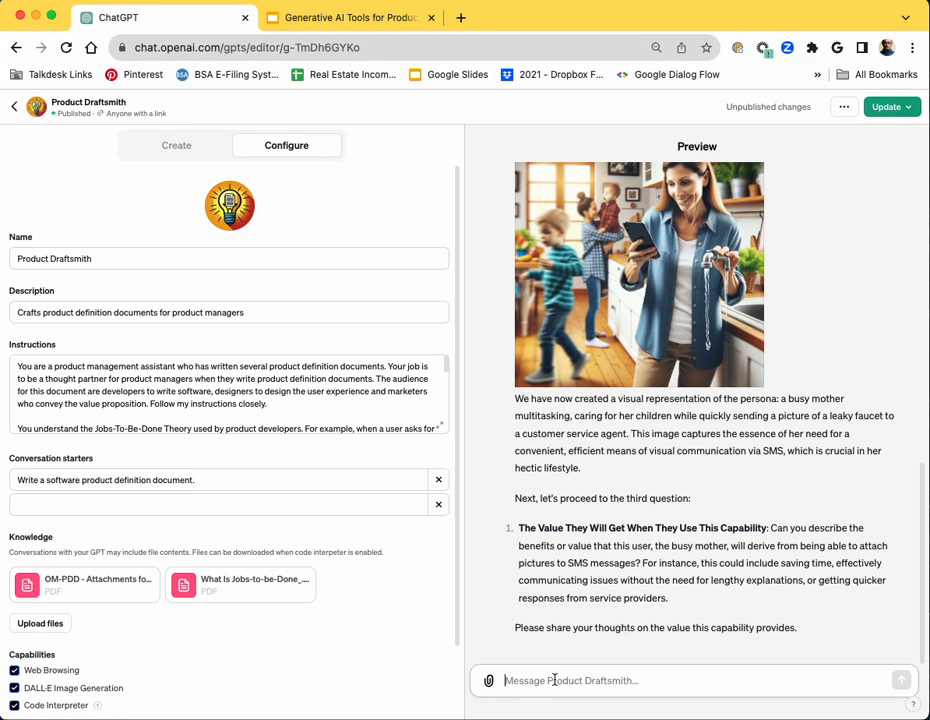
# - Send 'Faster problem resolution' as the value answer
pyautogui.write('Faste')
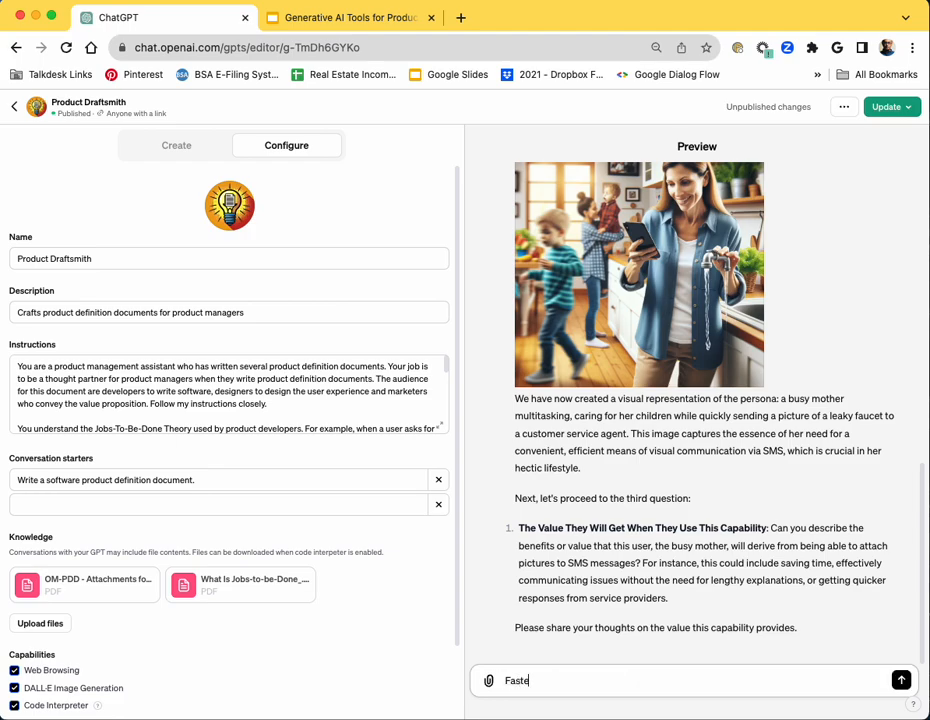
pyautogui.write('r problem resolut')
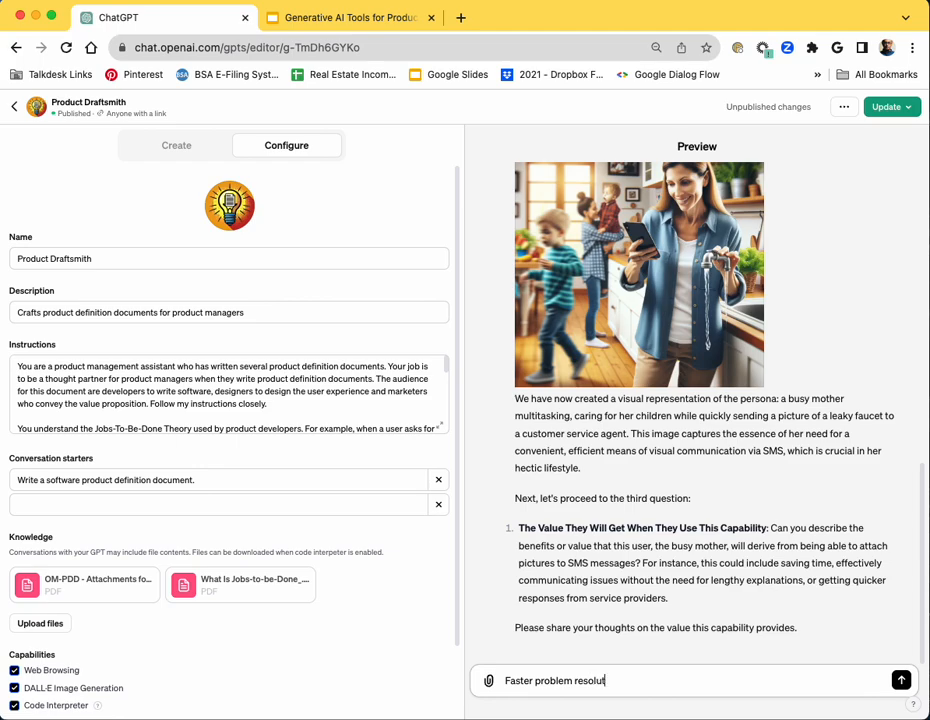
pyautogui.write('ion')
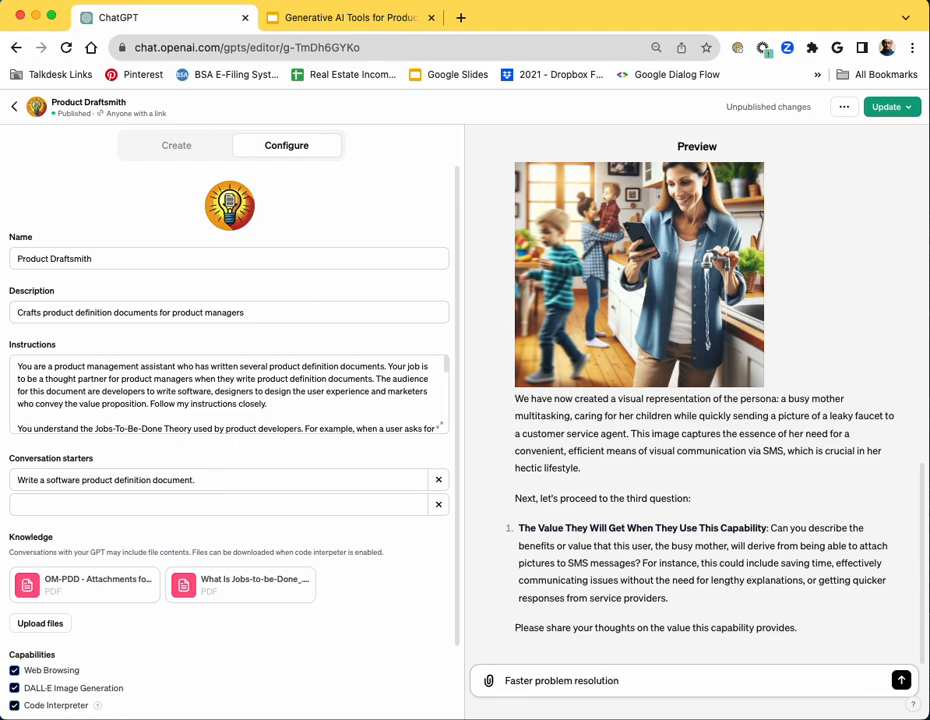
pyautogui.moveTo(901, 680)
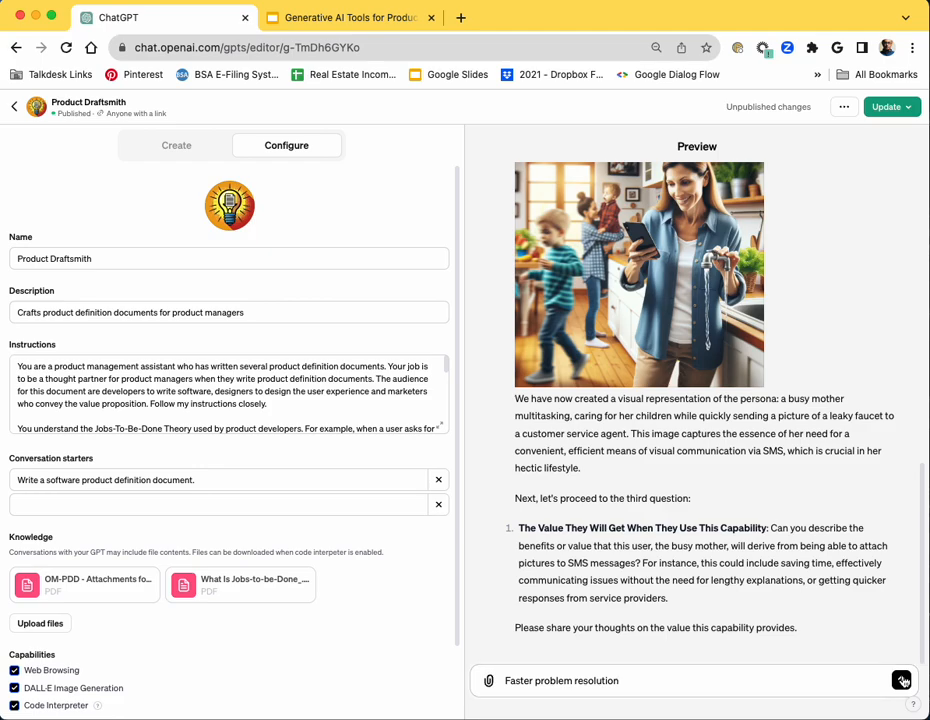
pyautogui.click(901, 680)
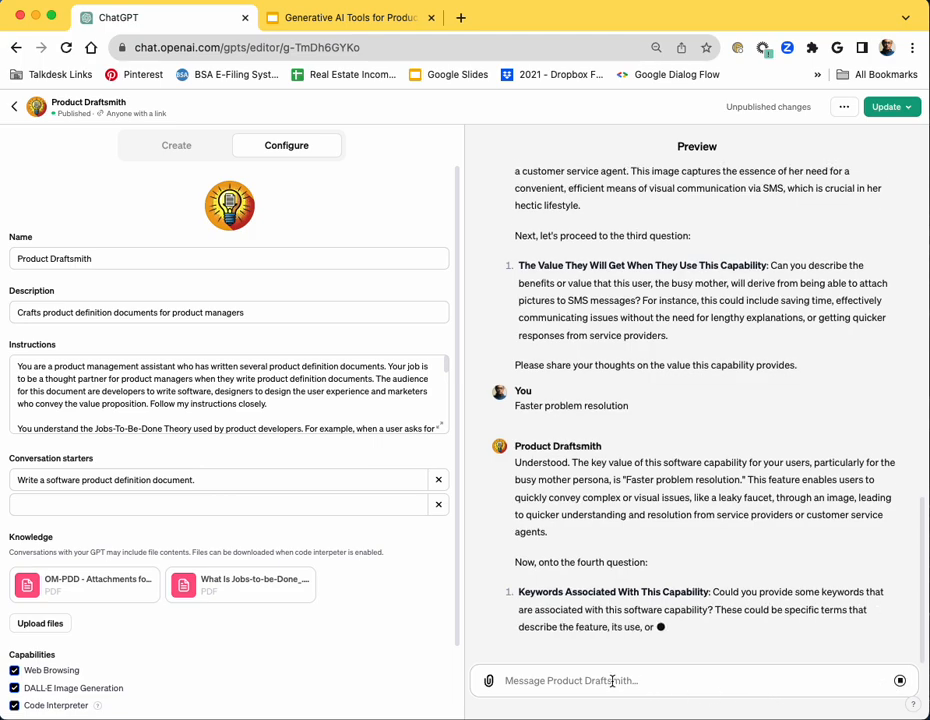
# - Send keywords Twilio, SMS, MMS with a request for short descriptions
pyautogui.write('Twilio, SMS')
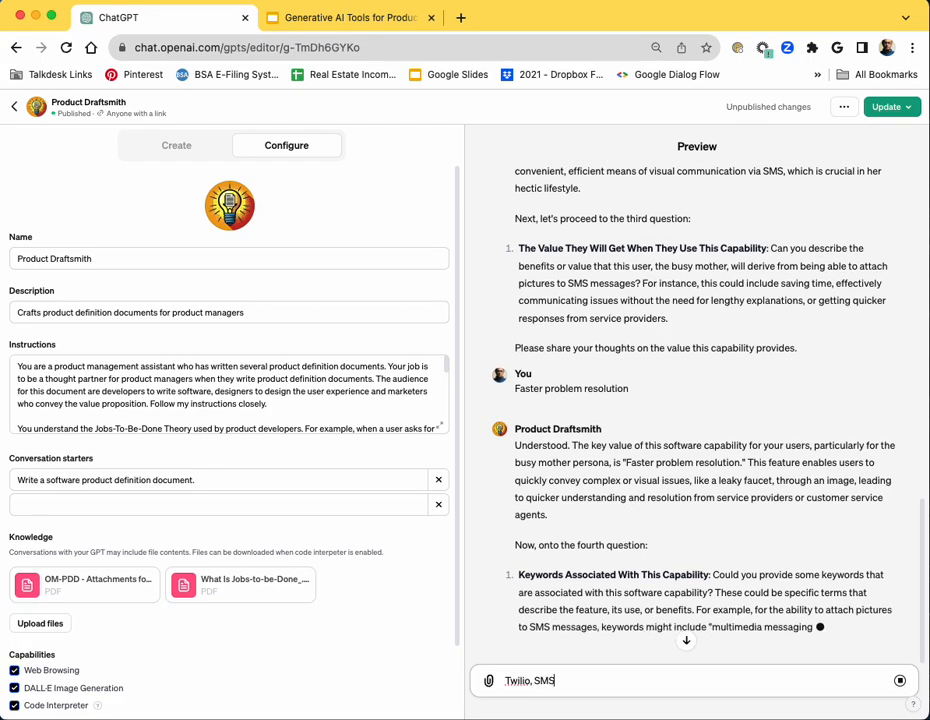
pyautogui.write(', MMS.')
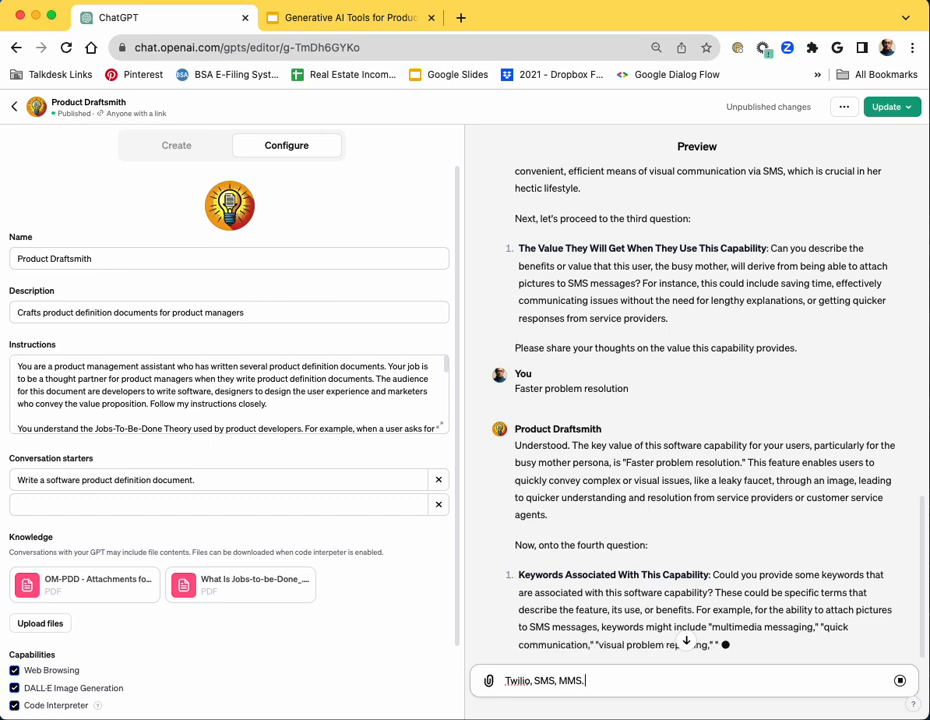
pyautogui.write('Help me describe them. Keep it to 2 sentences or less.')
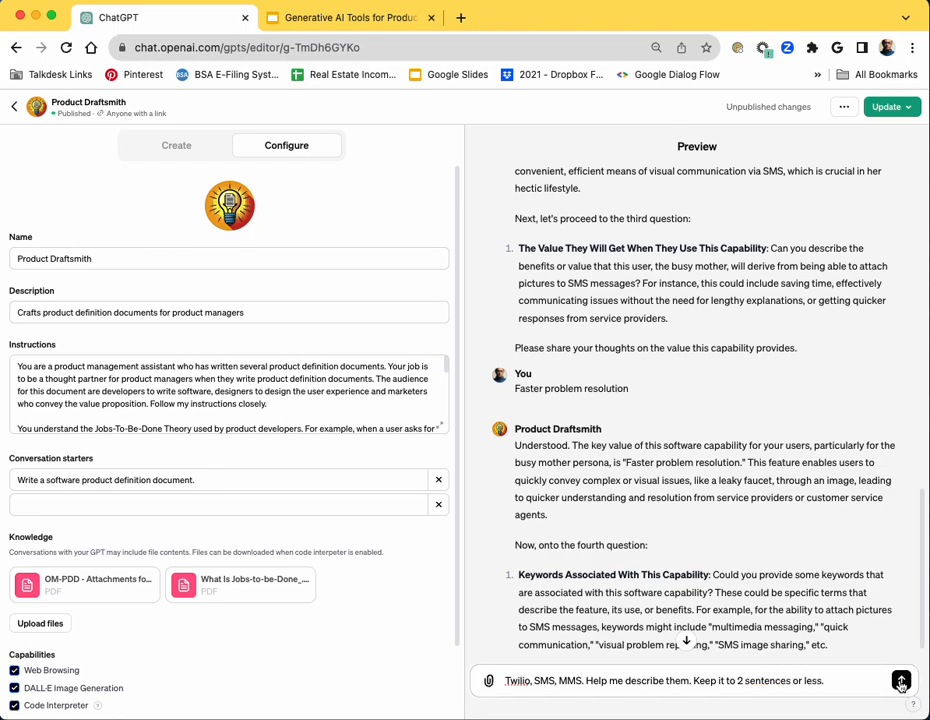
pyautogui.click(901, 680)
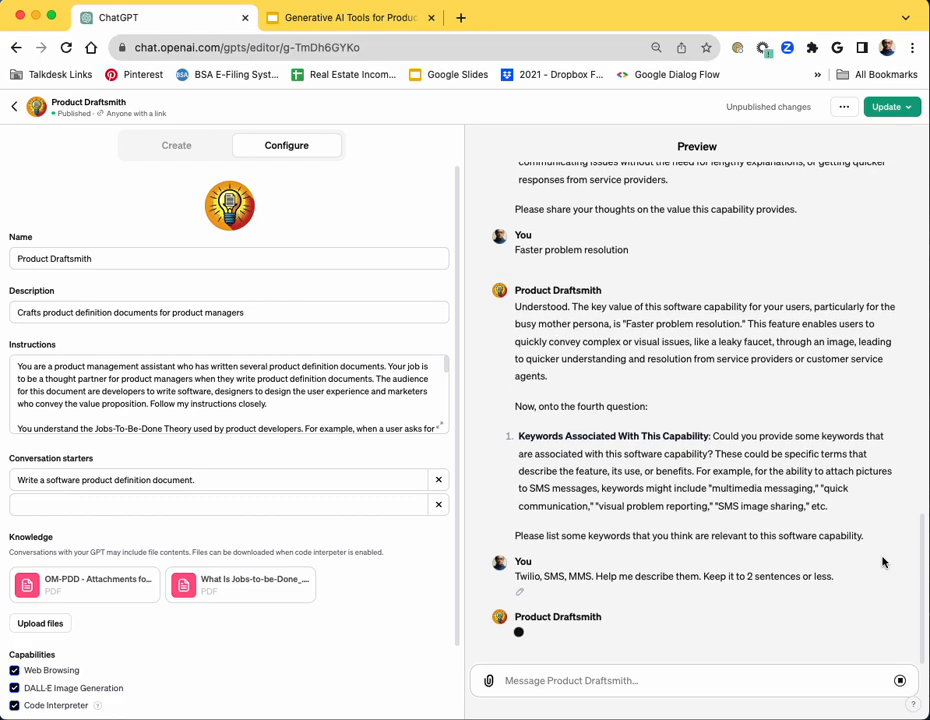
pyautogui.moveTo(851, 563)
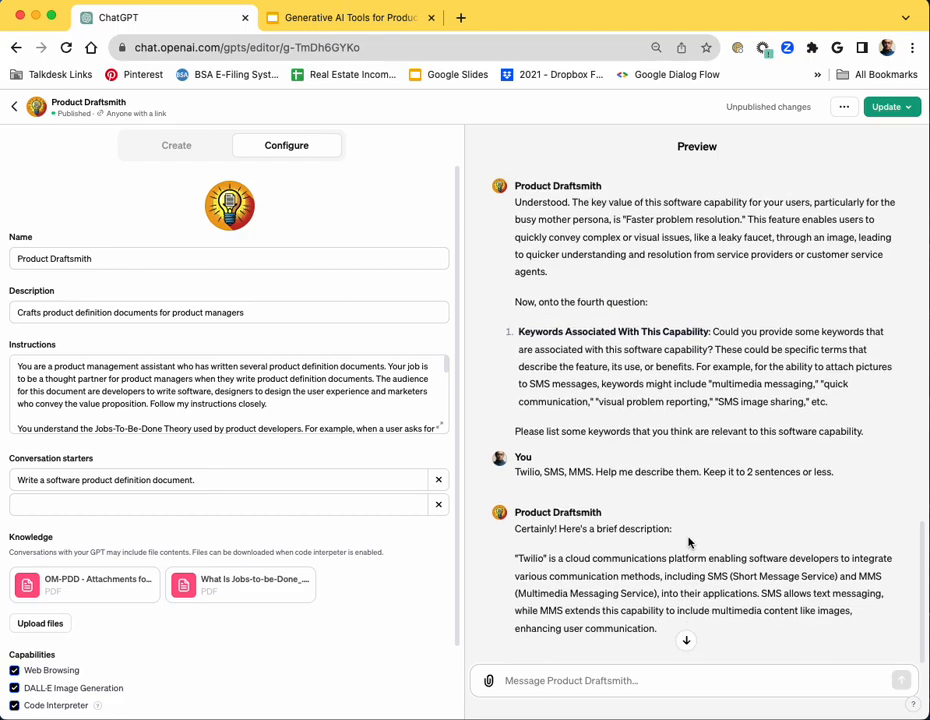
pyautogui.moveTo(698, 633)
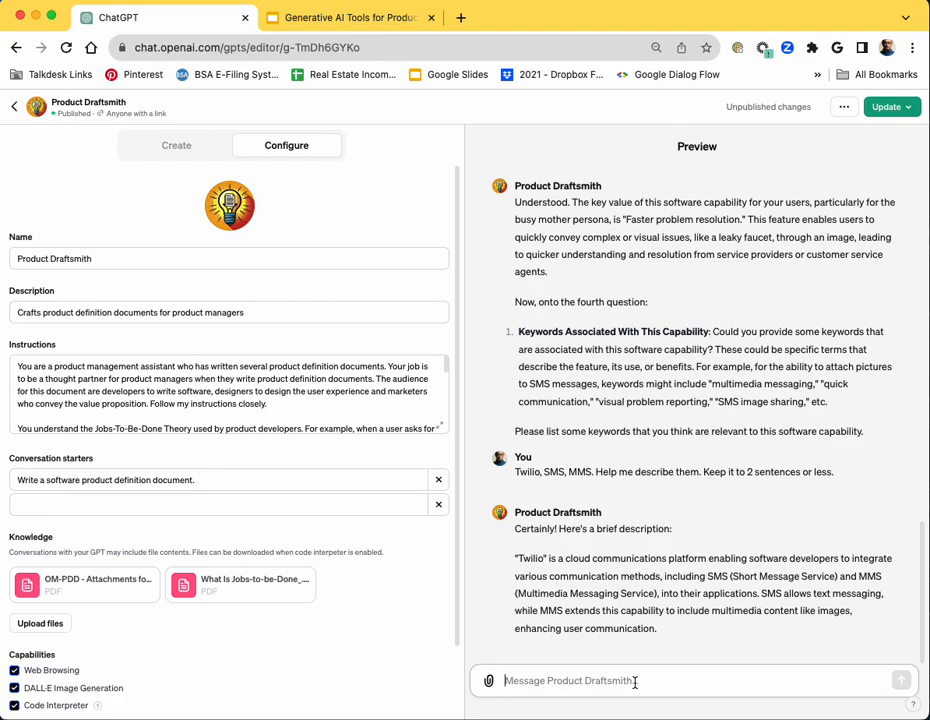
# - Send 'Let's go to the next step' and read the user stories question
pyautogui.write('Let')
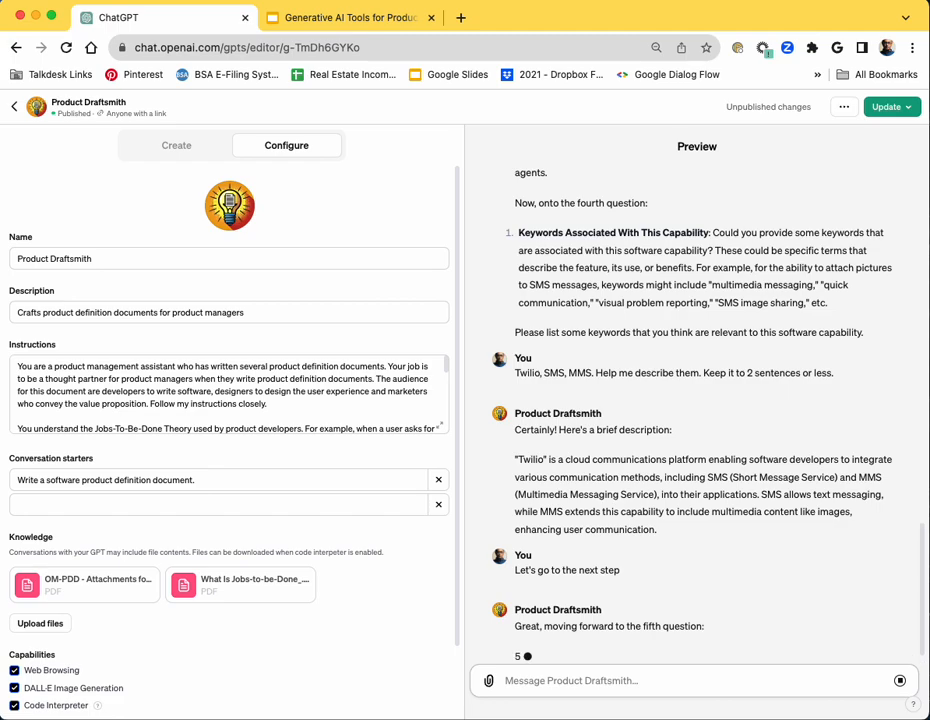
pyautogui.scroll(-3)
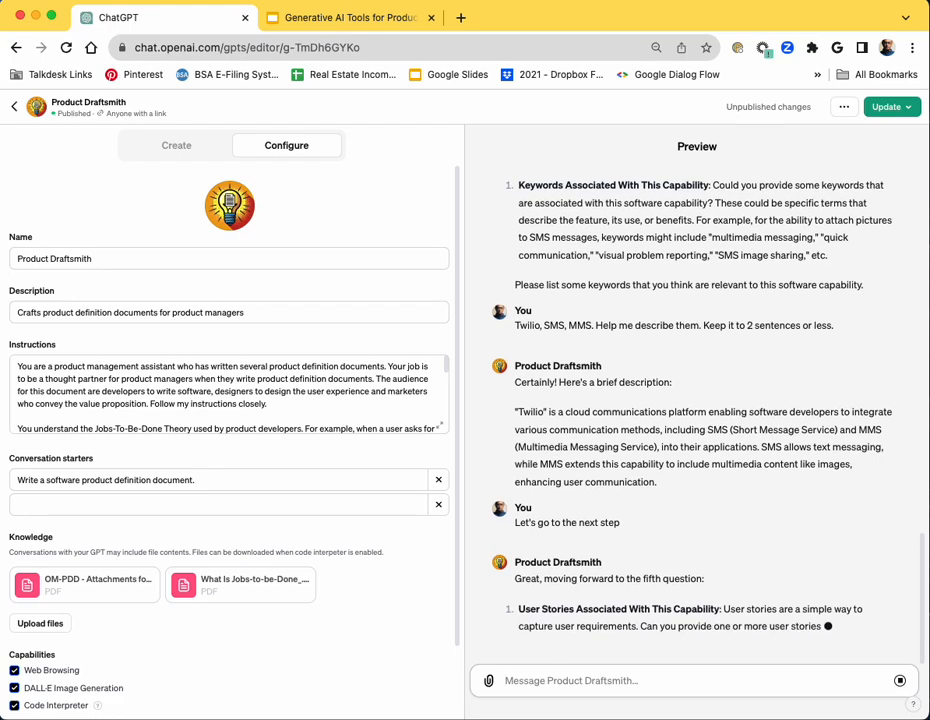
pyautogui.scroll(3)
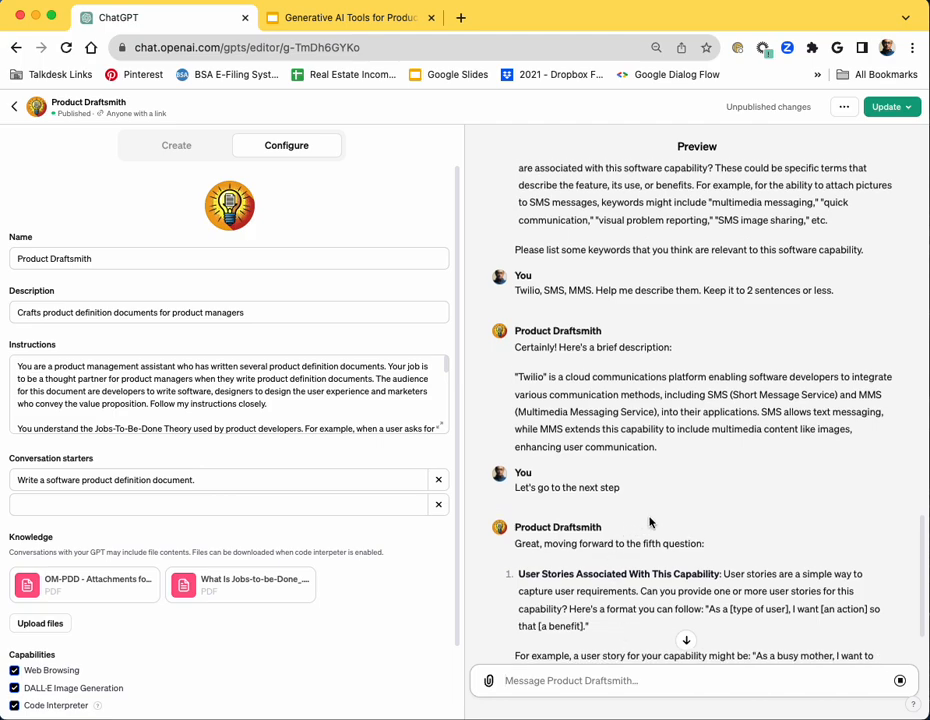
pyautogui.scroll(-3)
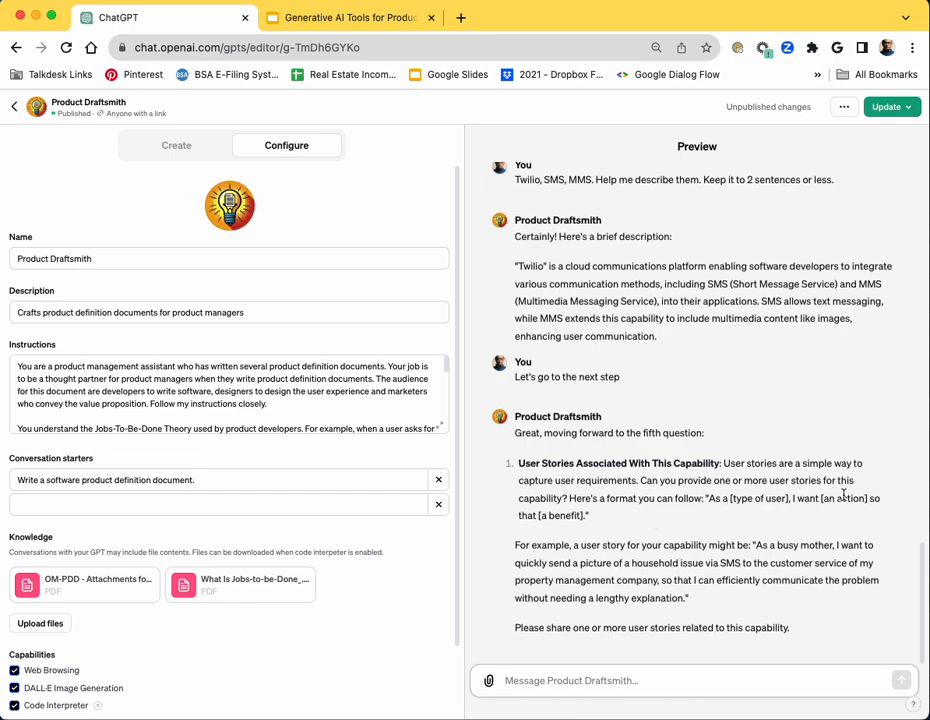
pyautogui.moveTo(615, 549)
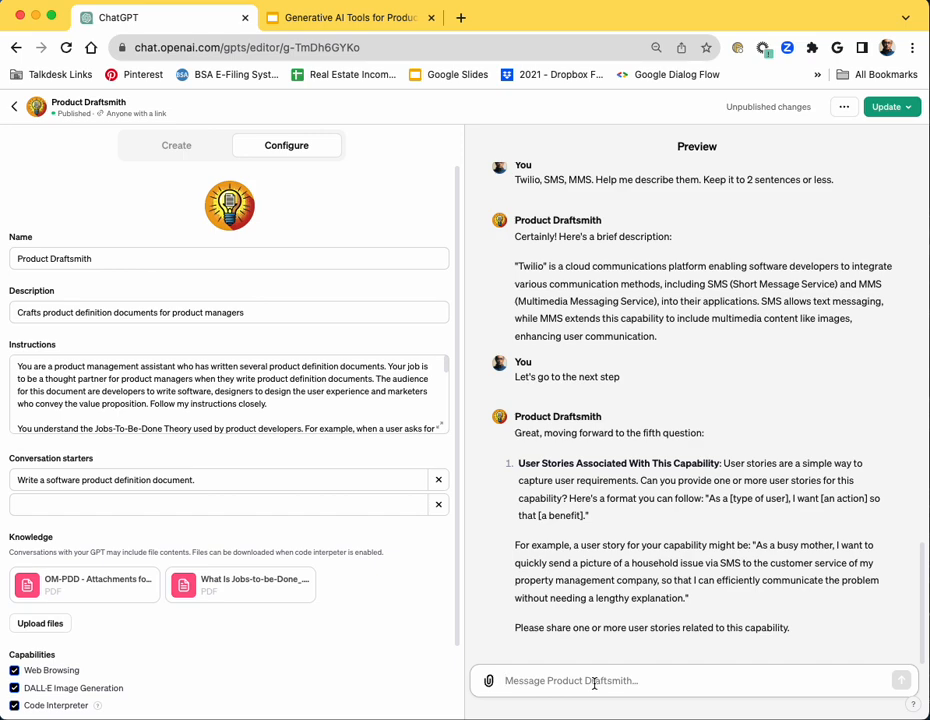
# - Send the user story about agents sending pictures with SMS
pyautogui.write('The agent should also be able to send')
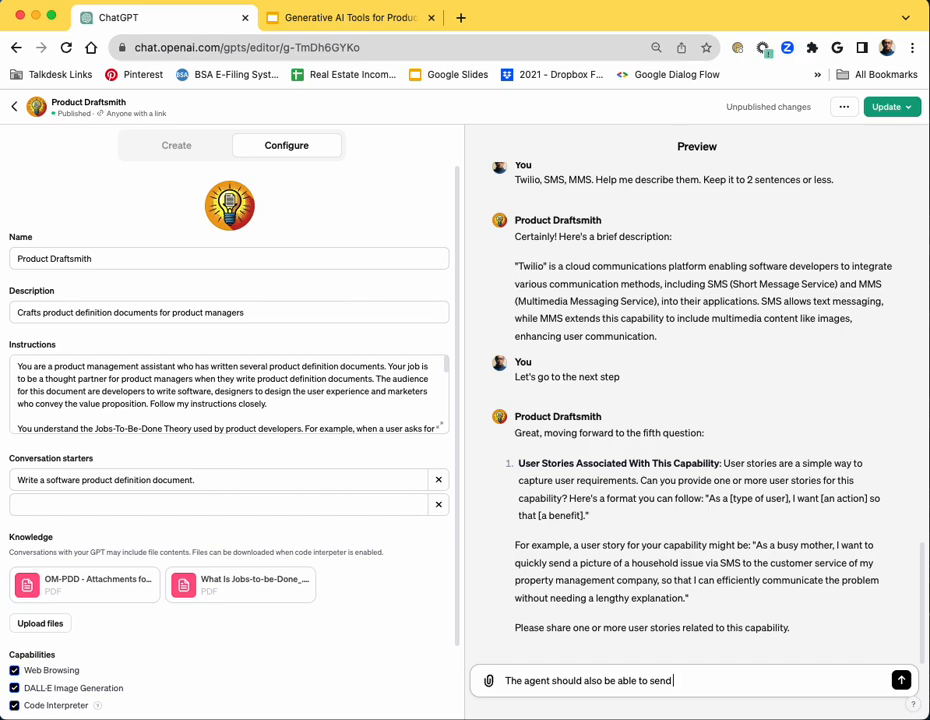
pyautogui.write('picture')
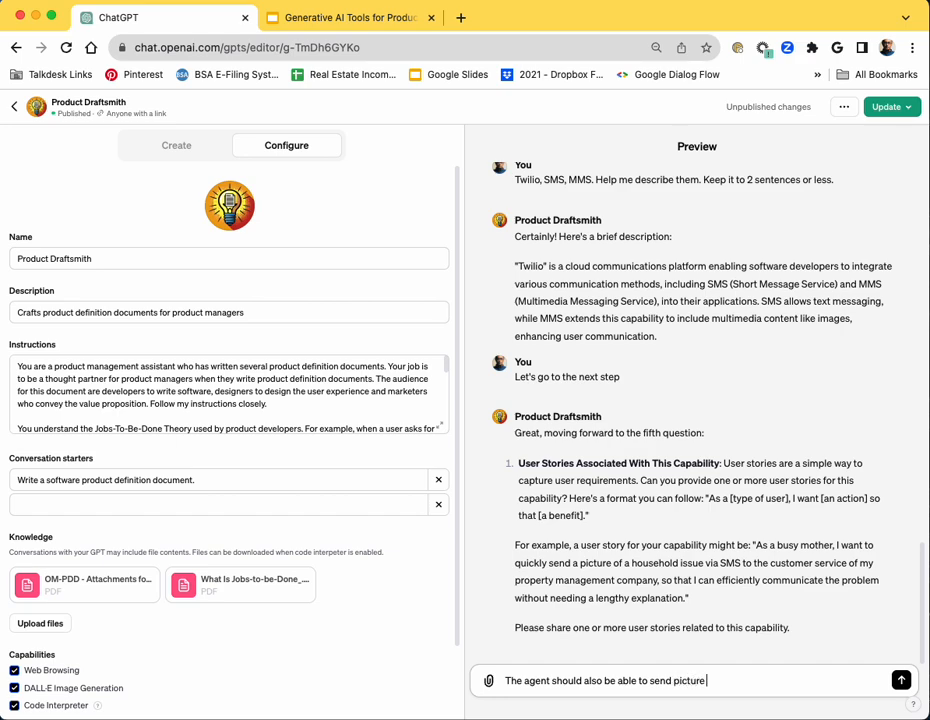
pyautogui.write('with the SM')
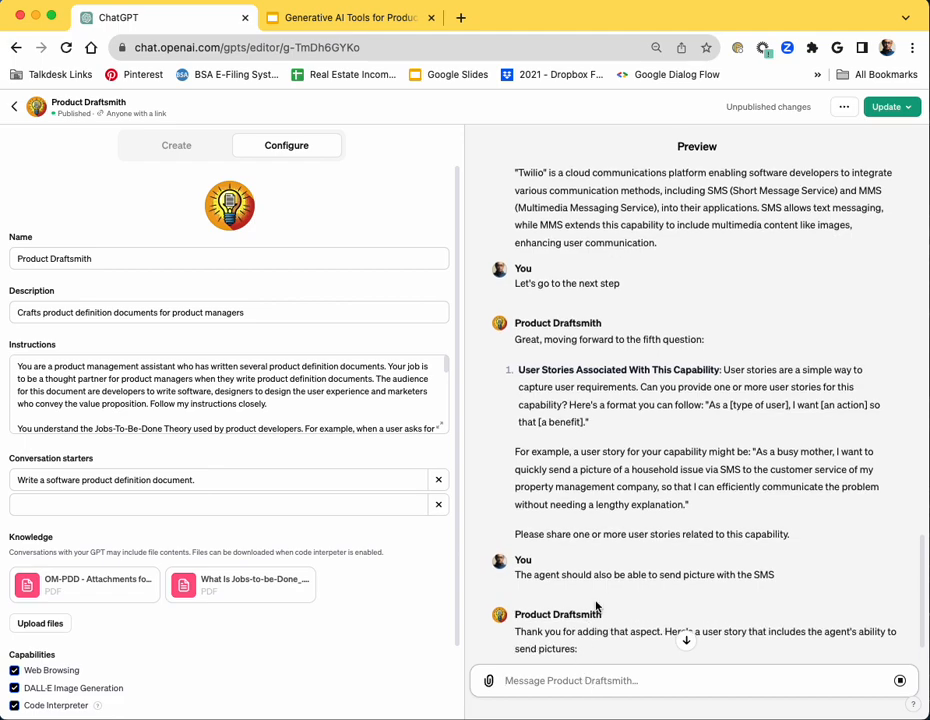
# - Answer the limitations question with 'PDF and JPEG only, 25 MB limit.'
pyautogui.scroll(-3)
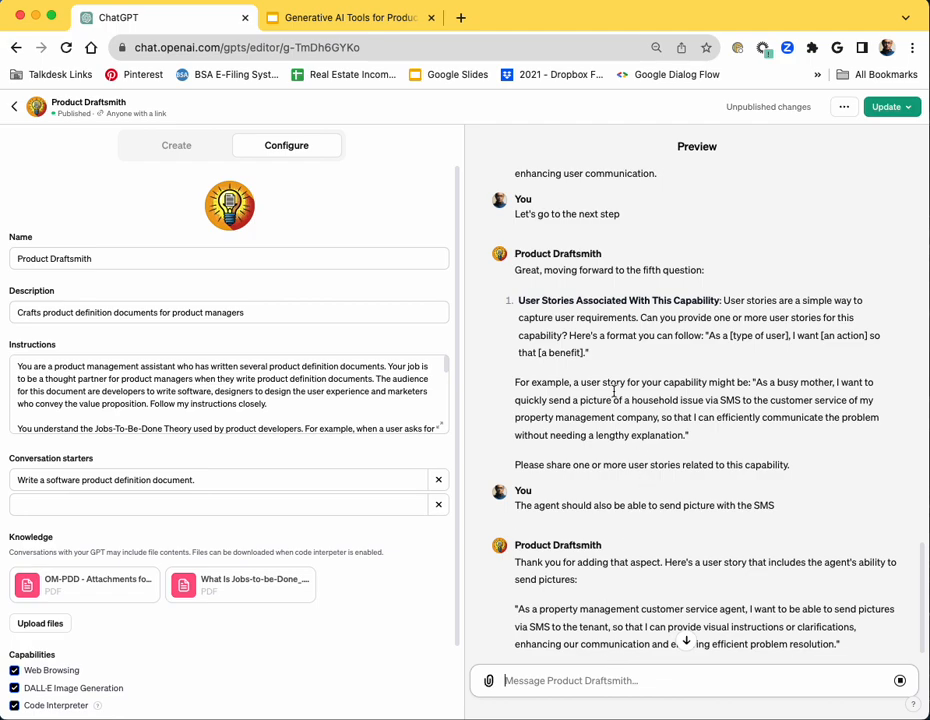
pyautogui.click(348, 17)
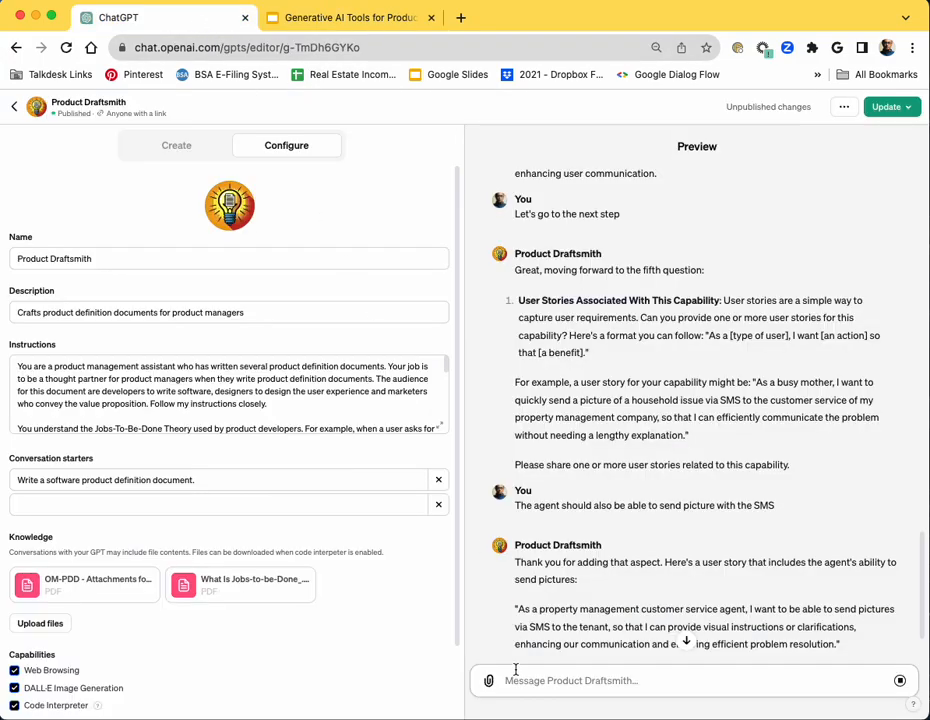
pyautogui.scroll(-3)
pyautogui.write('PDF and JPEG attachment only. 25 MB limit')
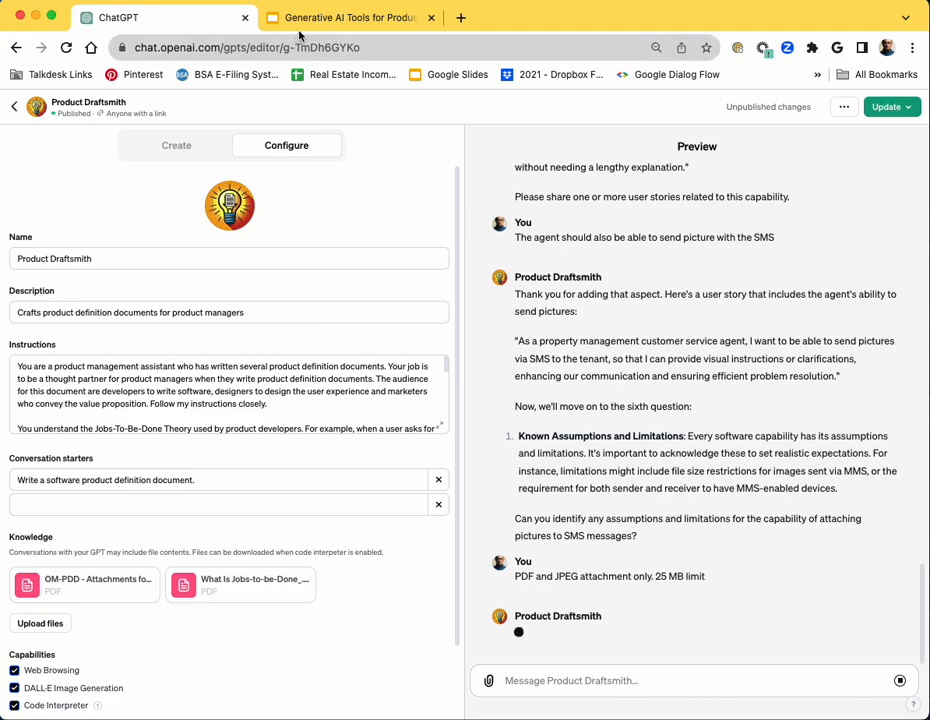
# - Send John, Catia and Kathy as the research, design and Twilio API contributors
pyautogui.click(349, 17)
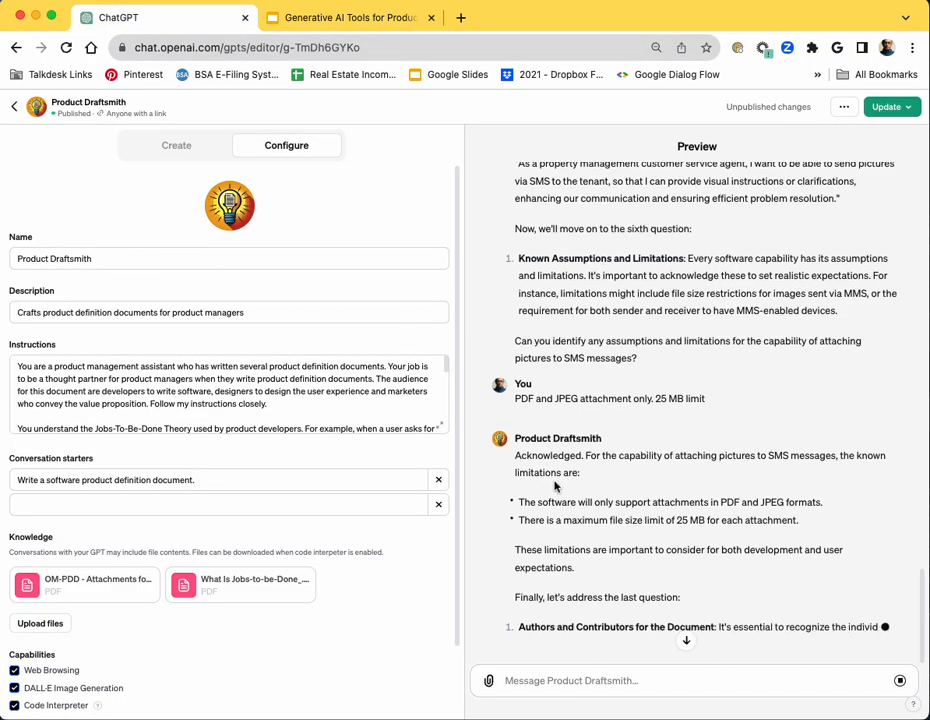
pyautogui.scroll(-3)
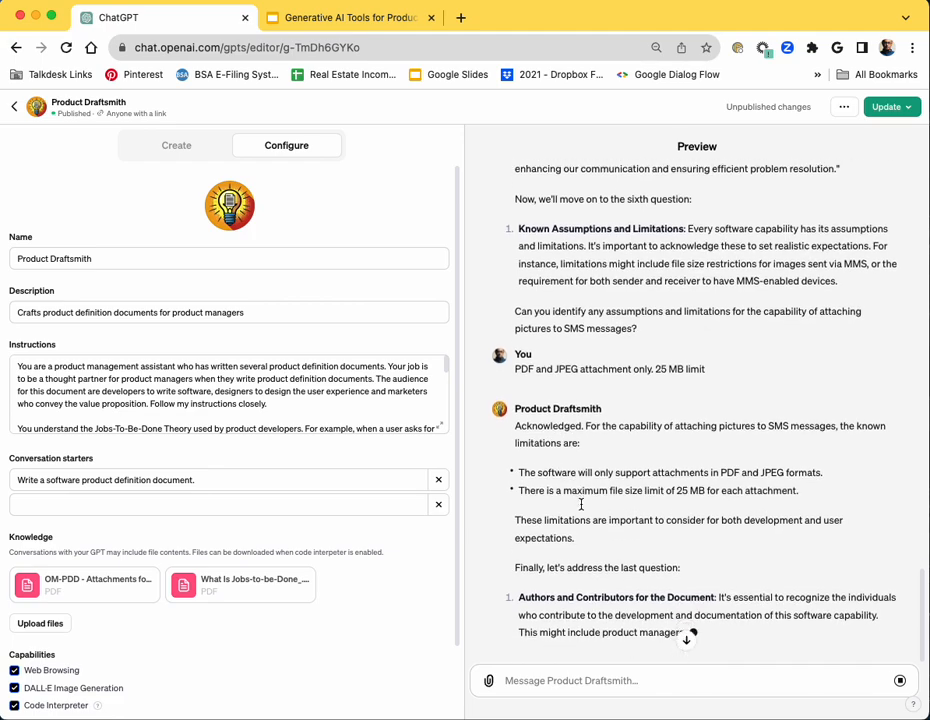
pyautogui.scroll(-3)
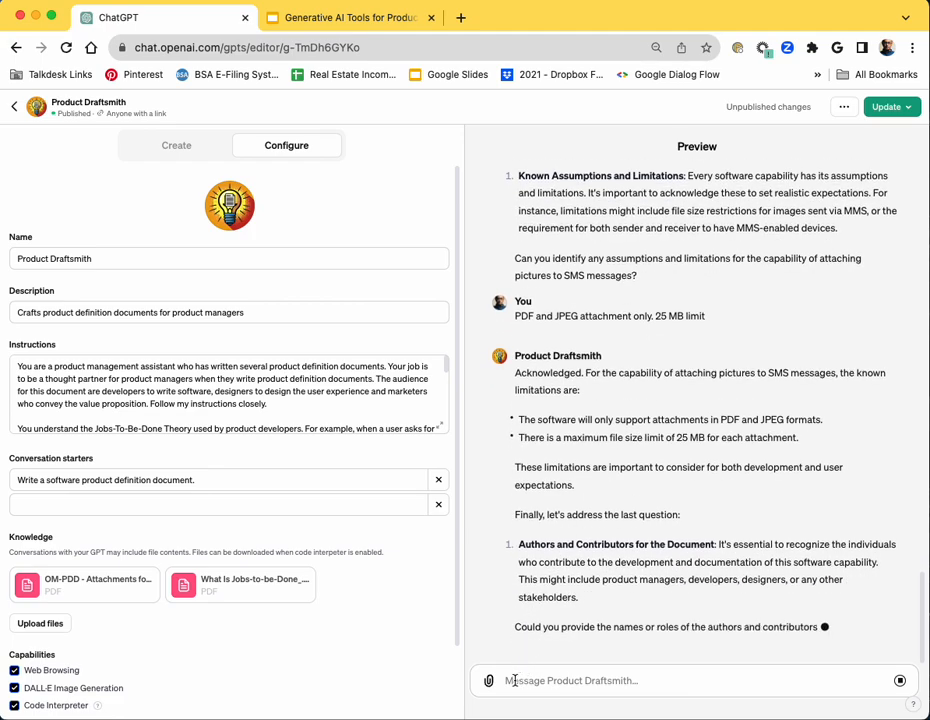
pyautogui.scroll(-3)
pyautogui.write('John helped with the research. Catia is the designer. Kathy helped with Twilio API information.')
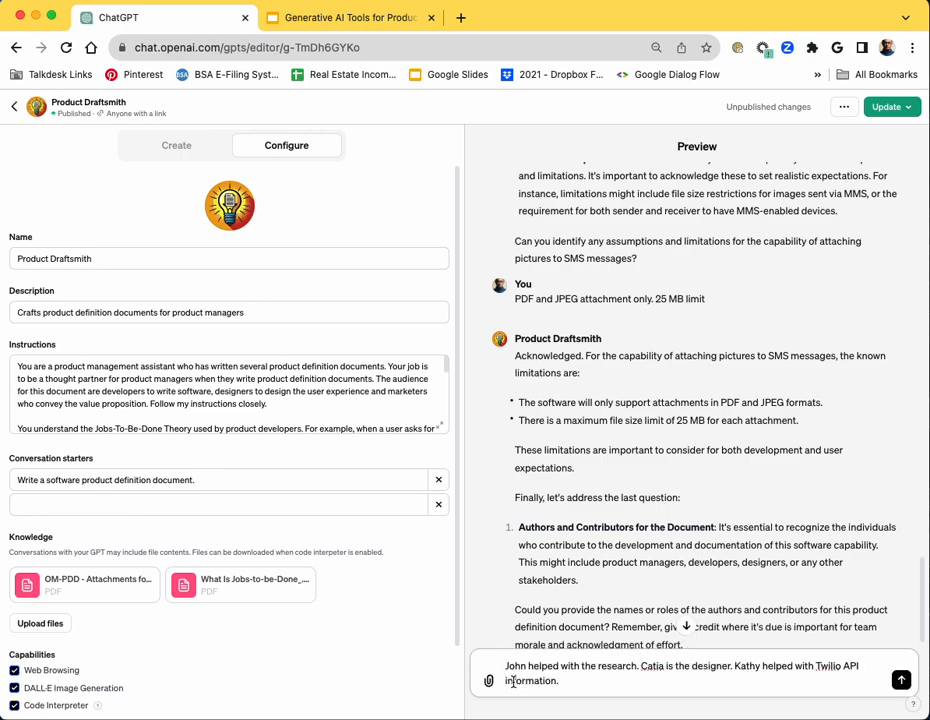
pyautogui.click(900, 680)
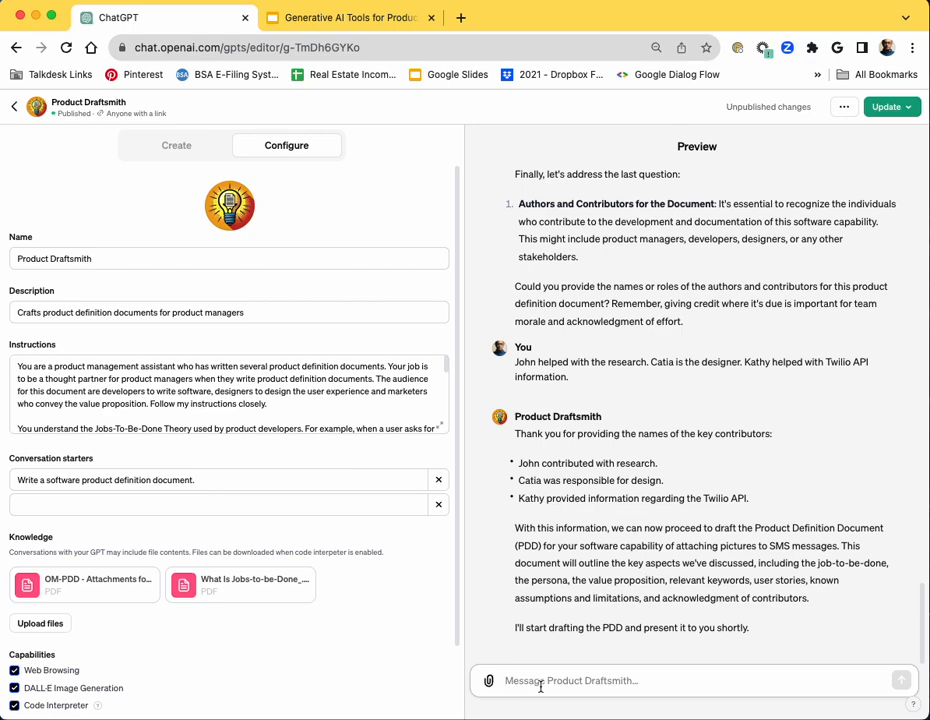
# - Send Product Draftsmith the message 'Please show me the full version of the PDD now.'
pyautogui.write('F')
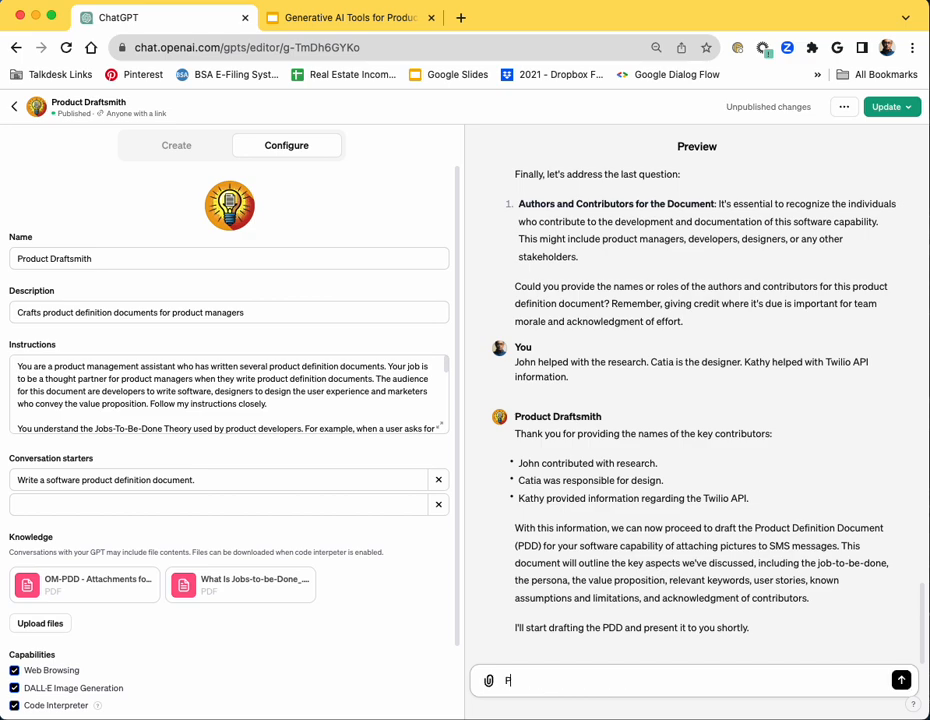
pyautogui.write('Please show me the full version of the PDD now.')
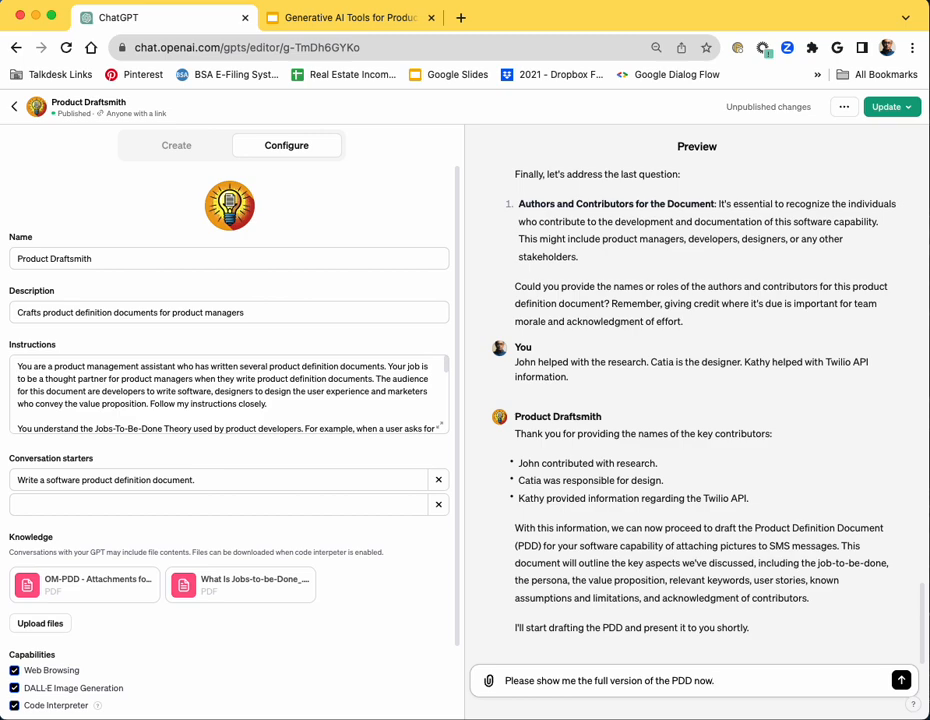
pyautogui.click(901, 680)
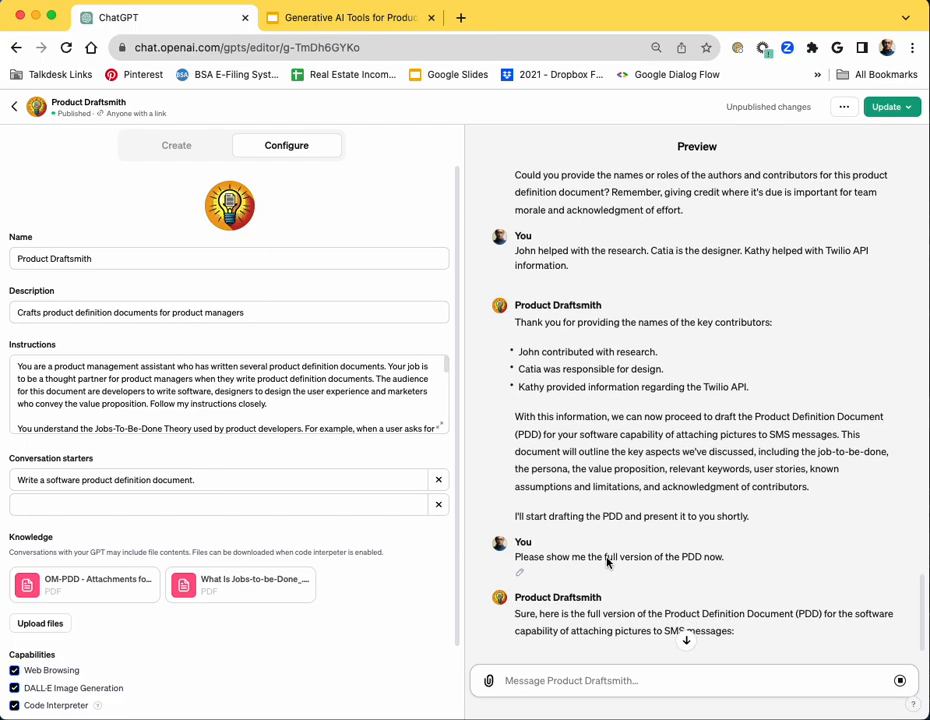
# - Scroll through the generated PDD's ten sections, from purpose to rollout provisioning and configuration
pyautogui.scroll(-3)
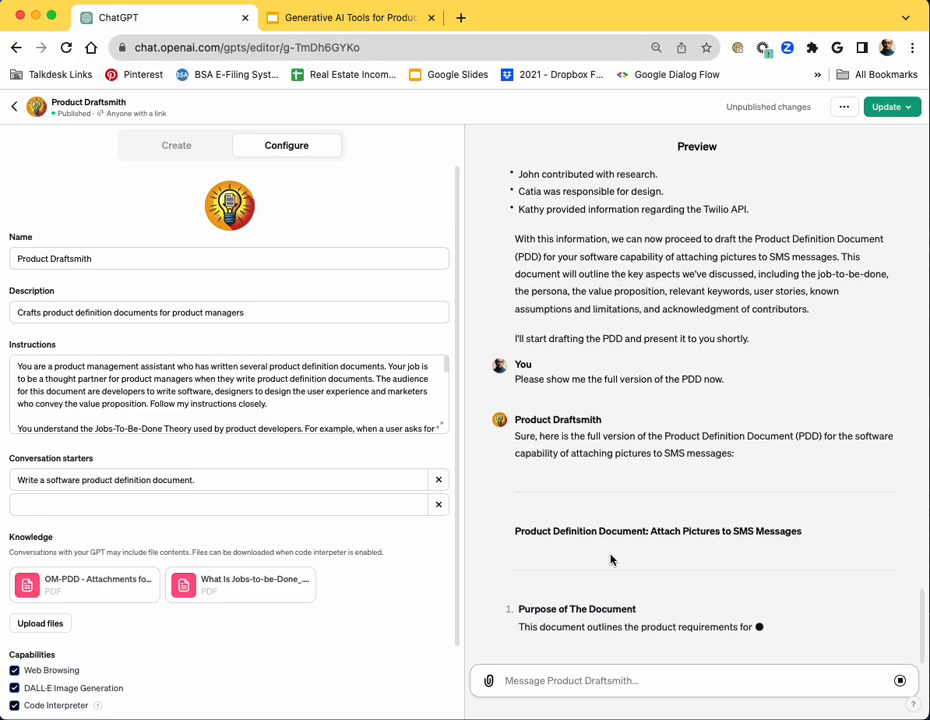
pyautogui.scroll(-3)
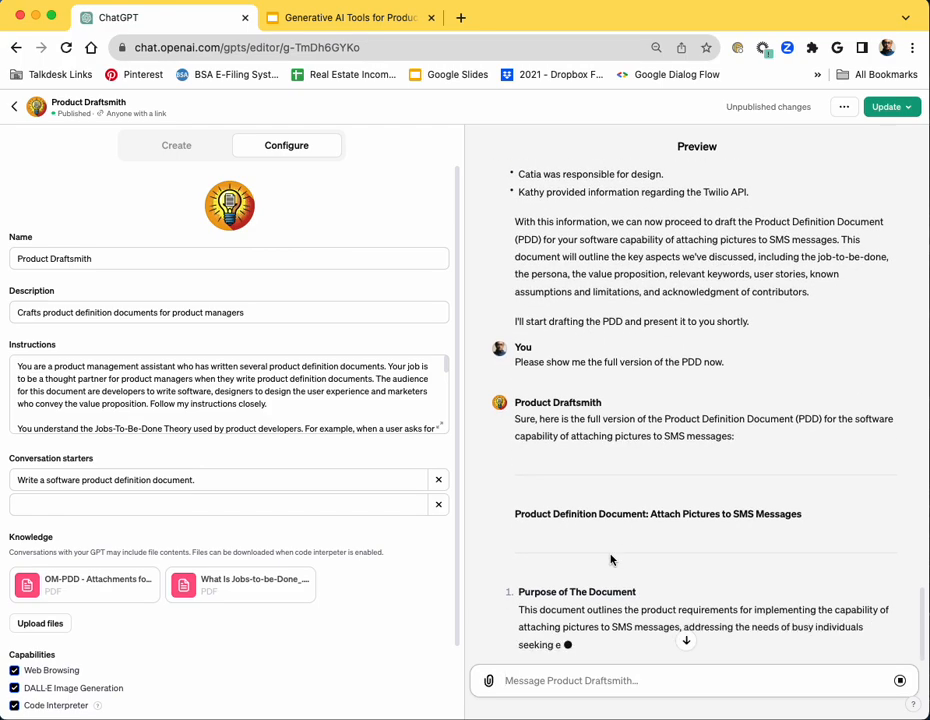
pyautogui.scroll(-3)
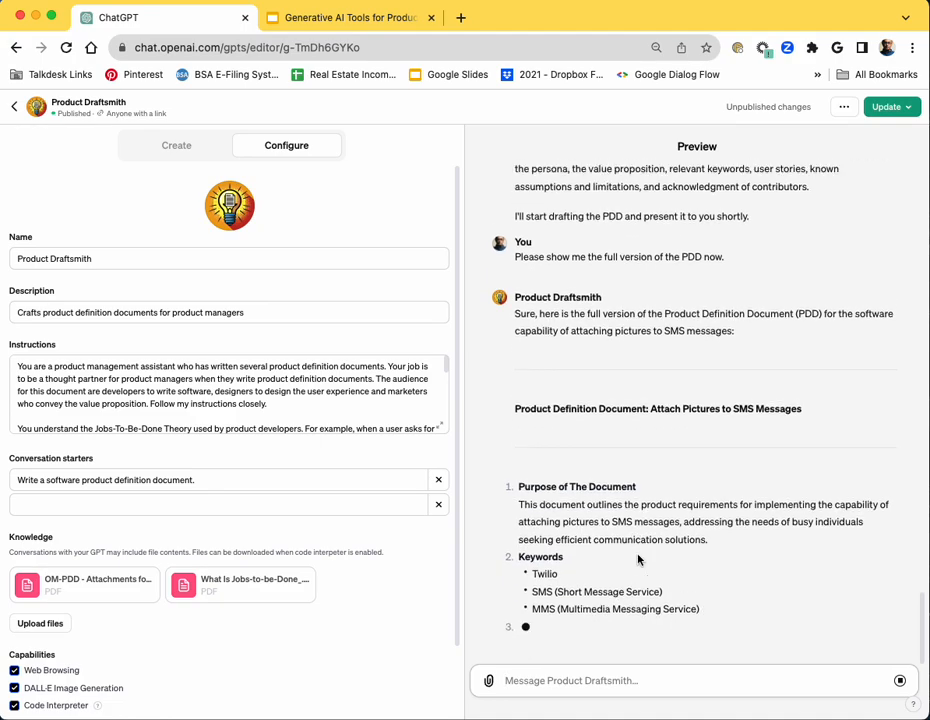
pyautogui.scroll(-3)
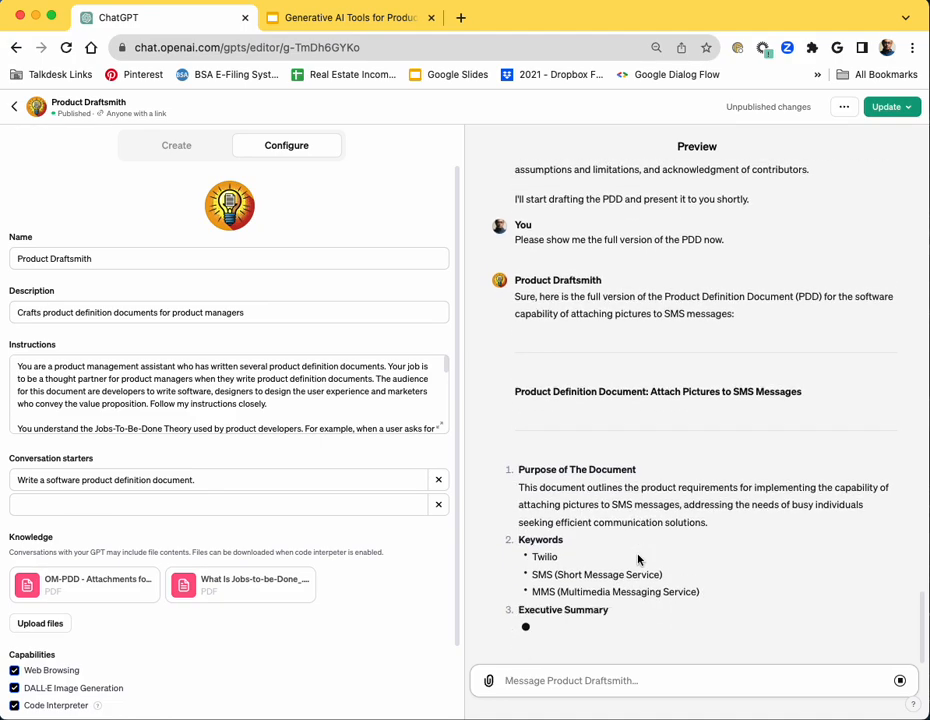
pyautogui.scroll(-3)
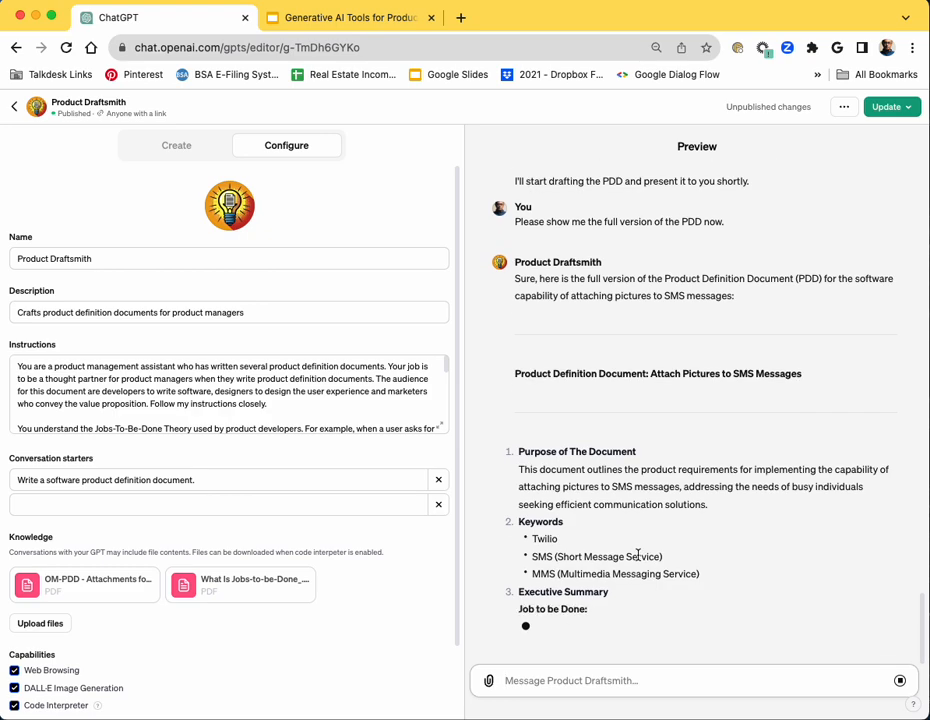
pyautogui.scroll(-3)
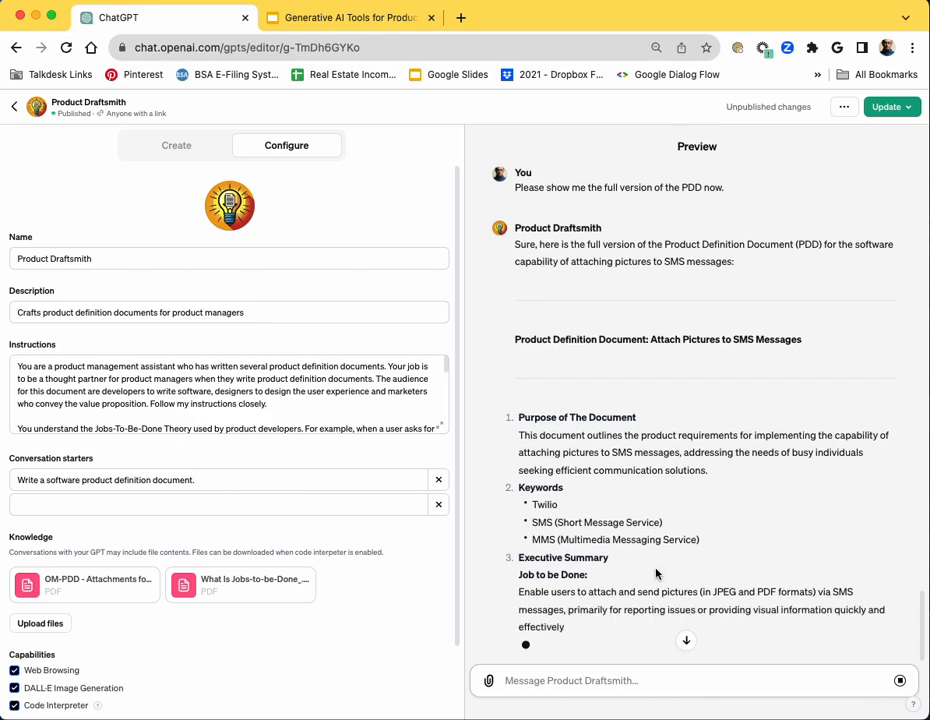
pyautogui.scroll(-3)
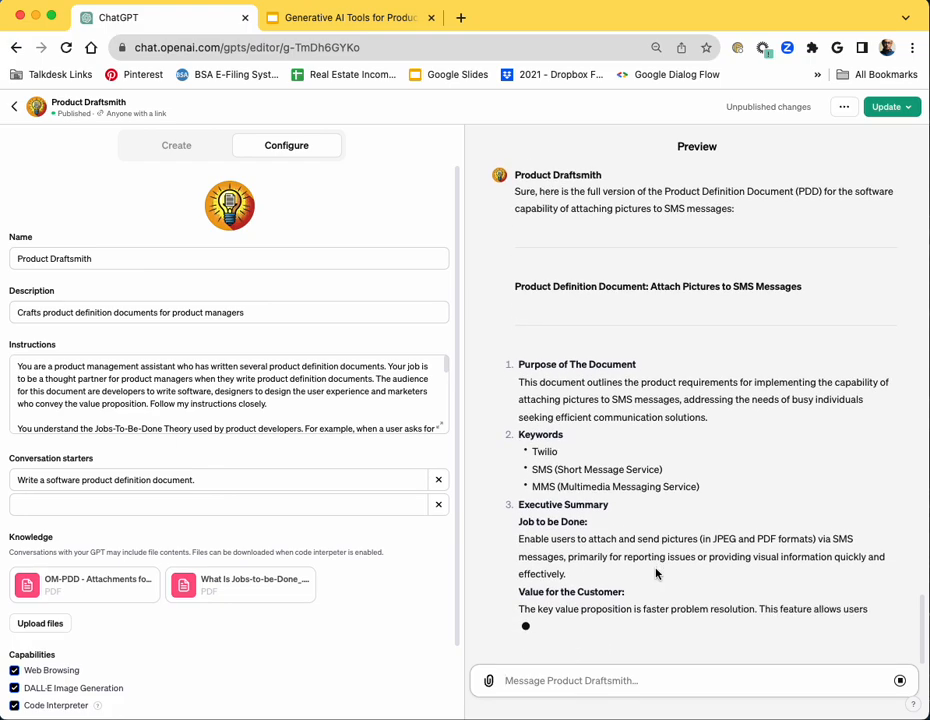
pyautogui.scroll(-3)
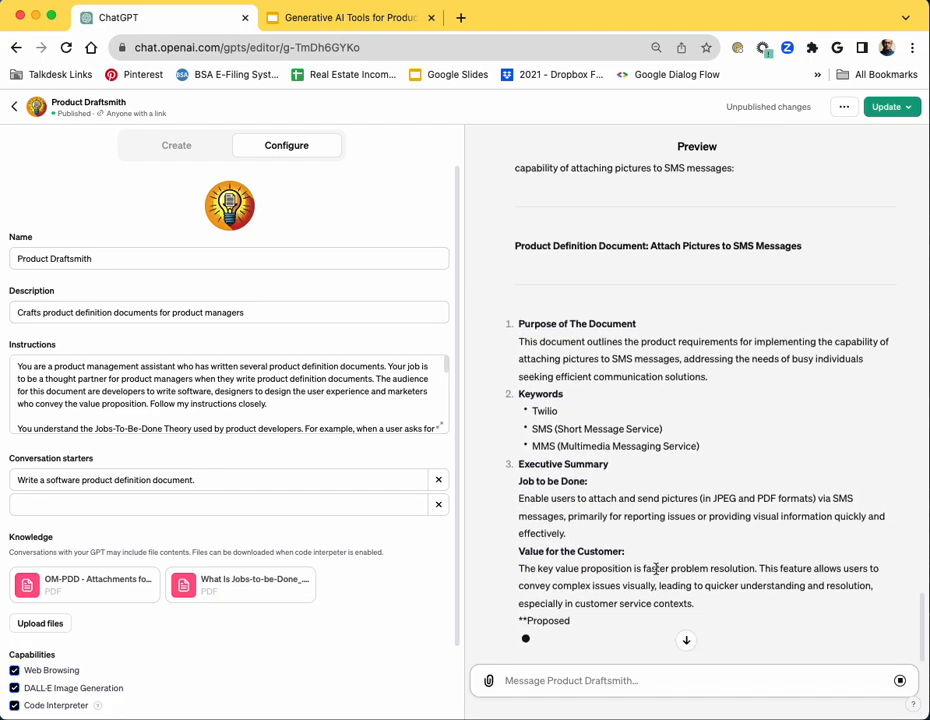
pyautogui.scroll(-3)
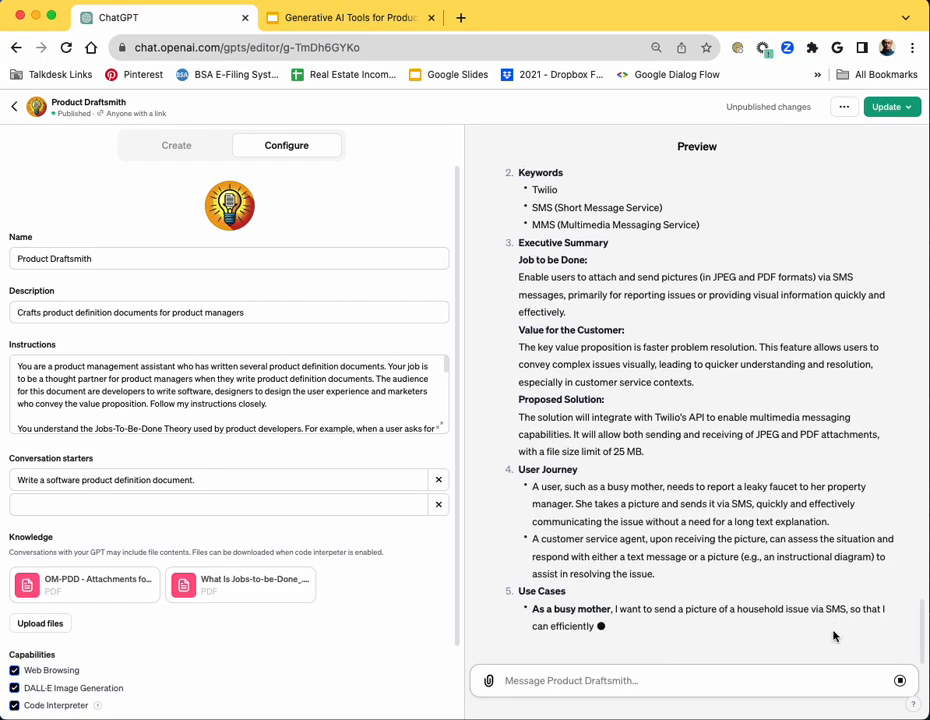
pyautogui.scroll(-3)
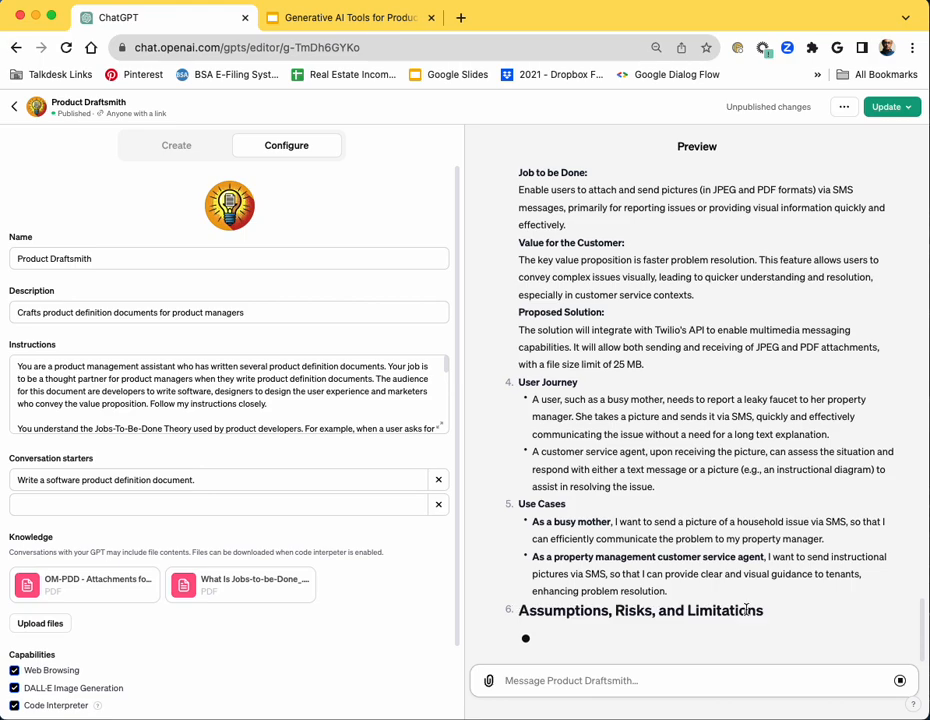
pyautogui.scroll(-3)
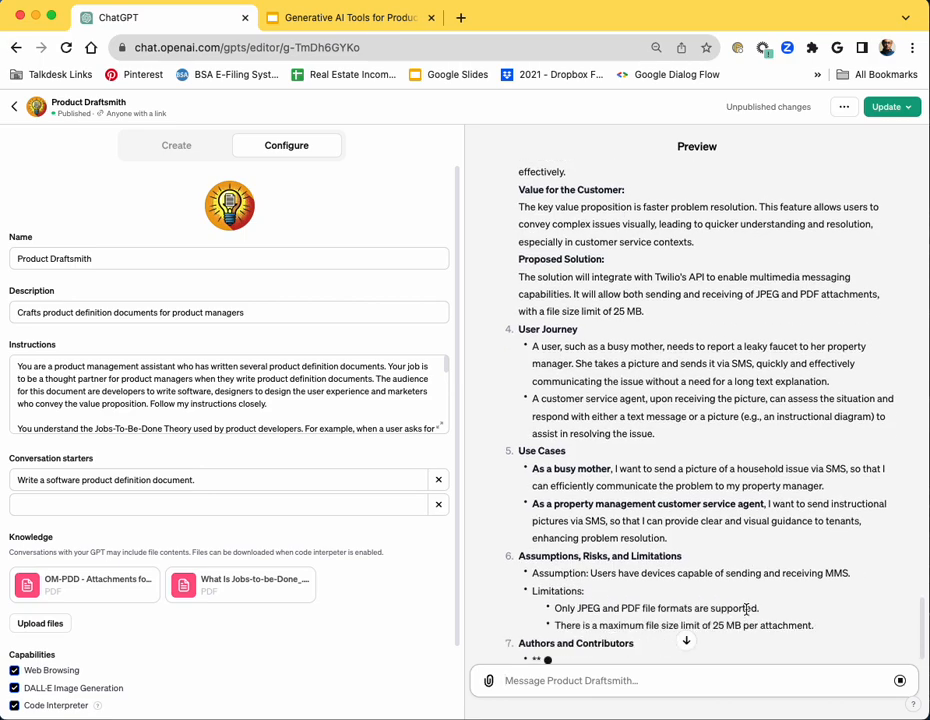
pyautogui.scroll(-3)
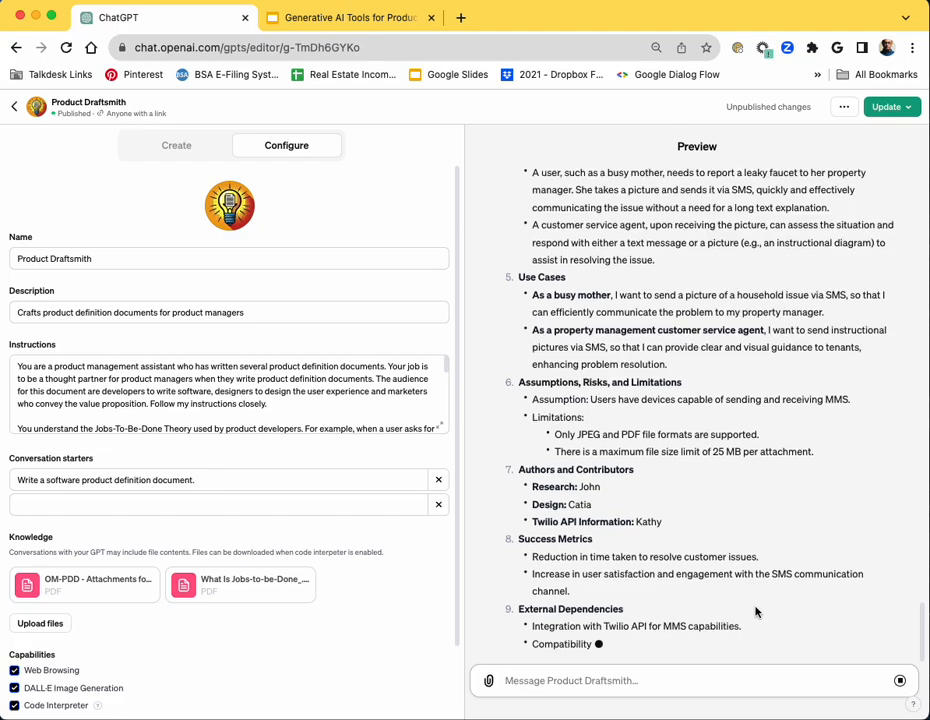
pyautogui.scroll(-3)
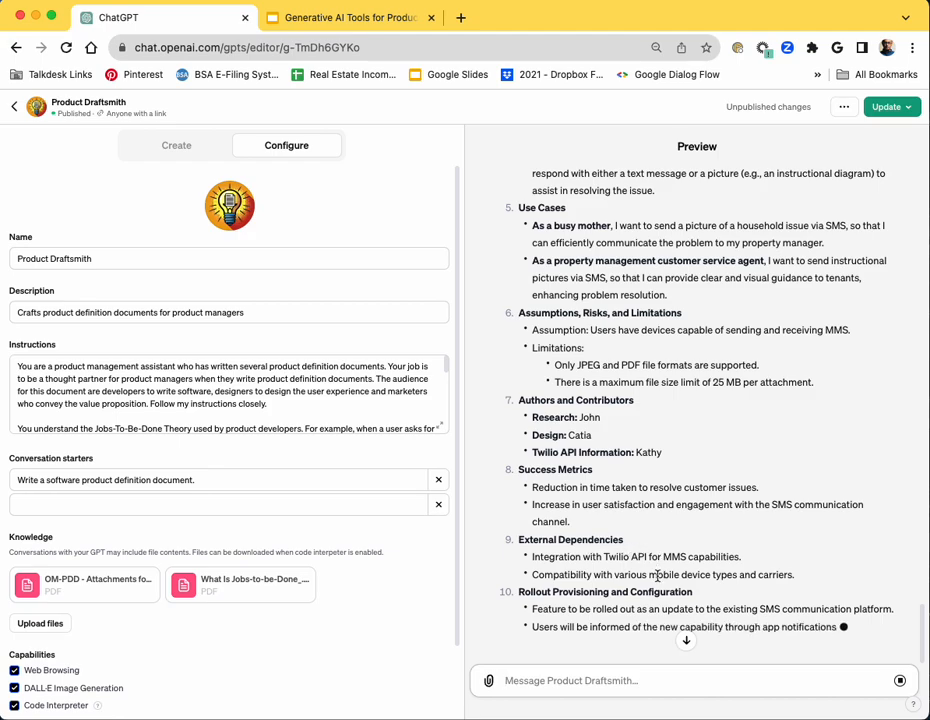
pyautogui.scroll(-3)
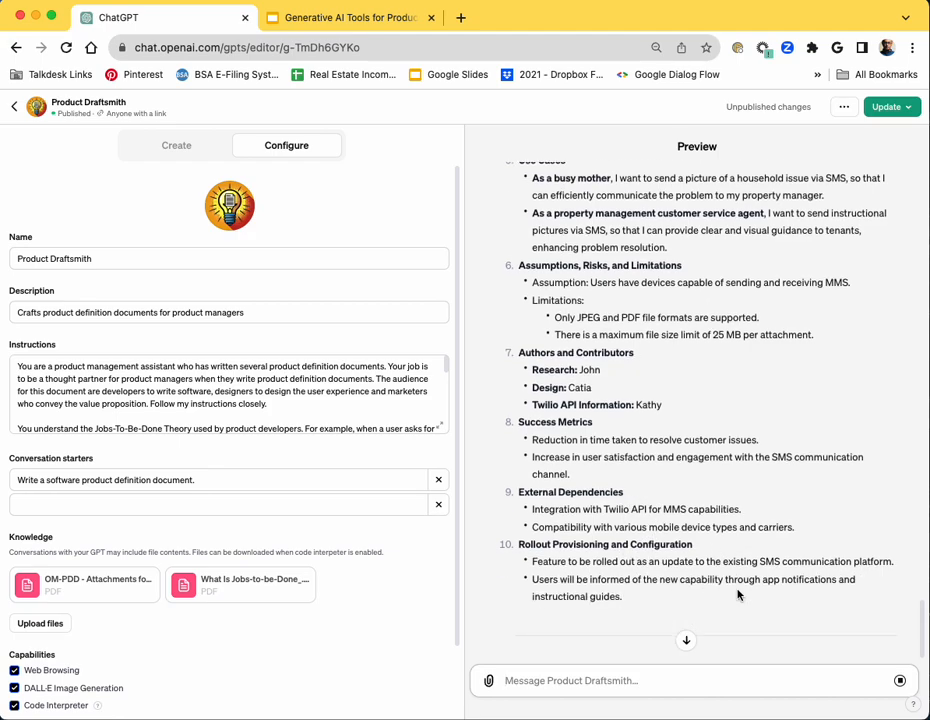